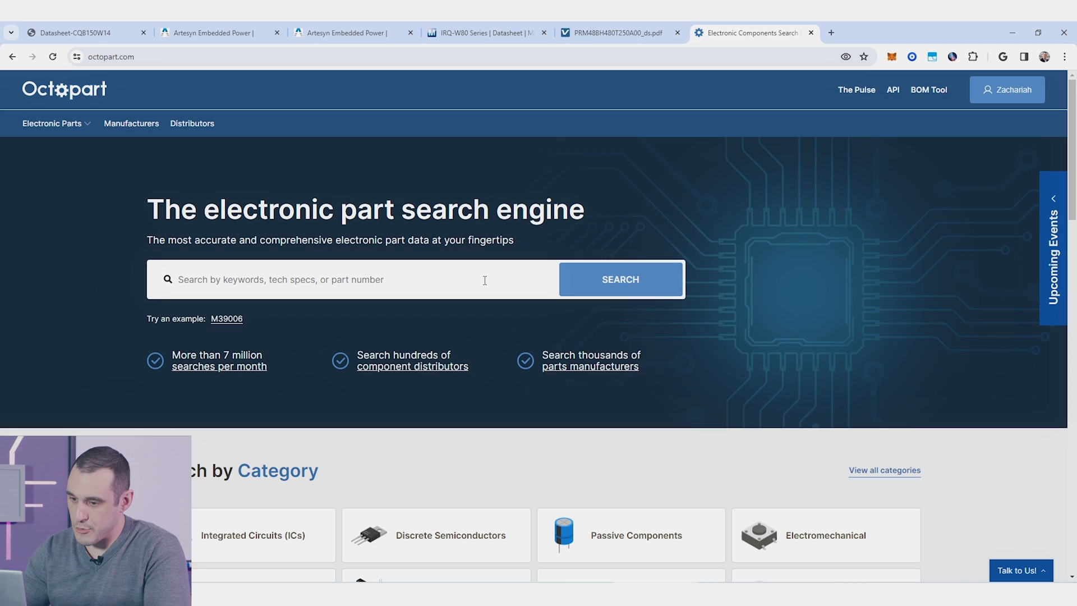
- Search Octopart for 'quarter brick dc dc converter' and browse the parametric results table
text(qua)
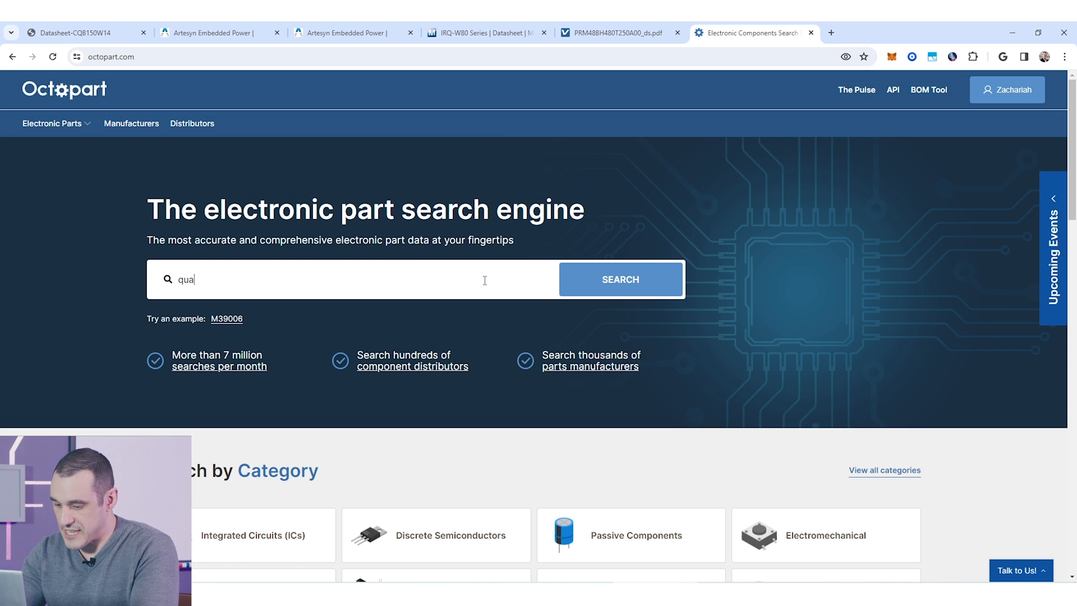
text(quarter brick dc dc converter)
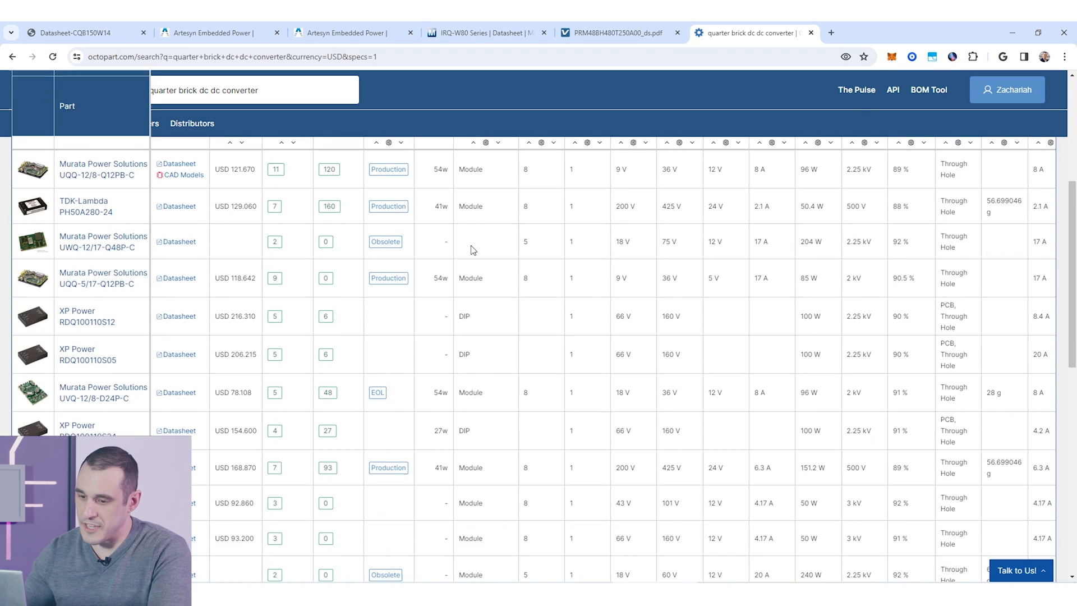
scroll(down, 3)
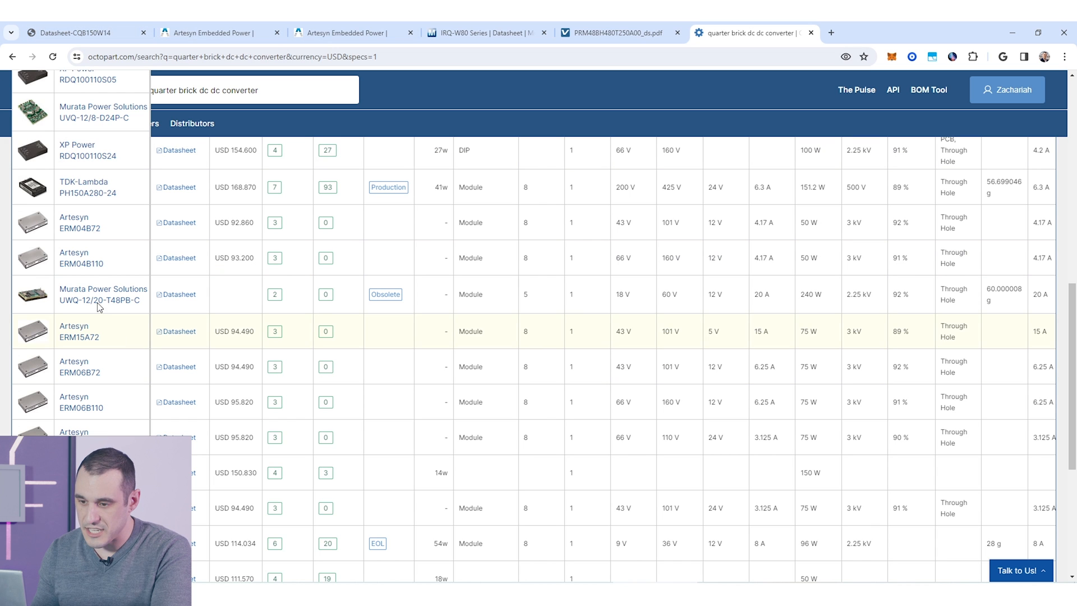
scroll(down, 3)
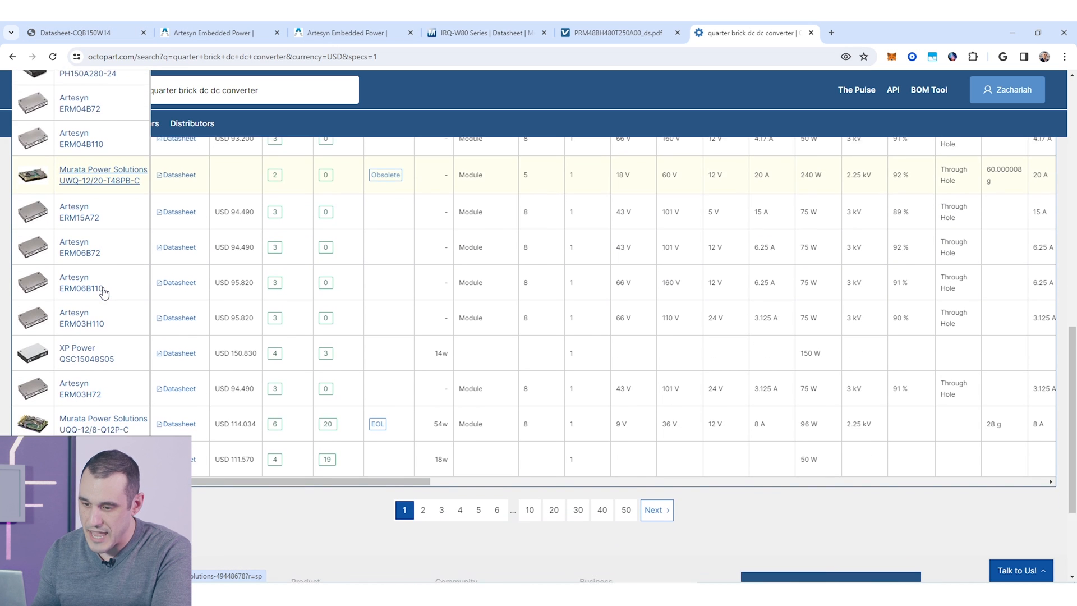
scroll(down, 3)
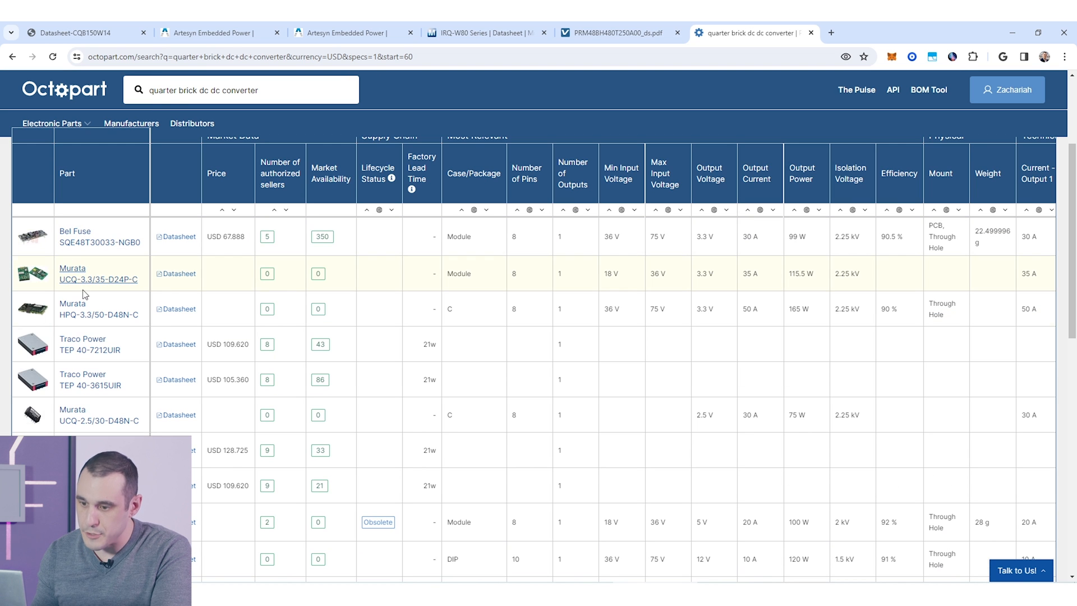
mouse_move(272, 344)
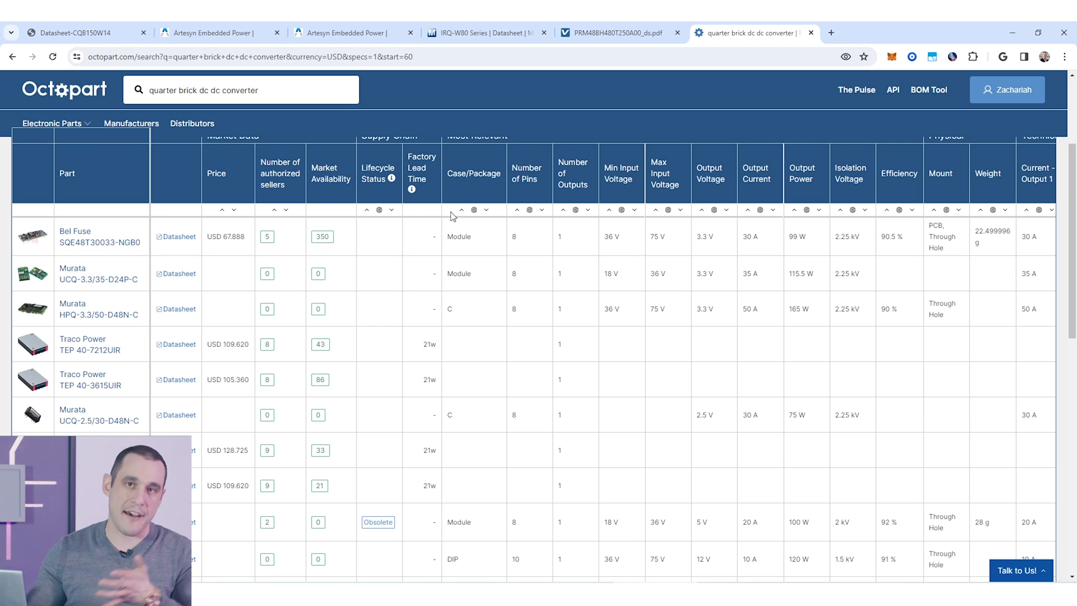
mouse_move(445, 205)
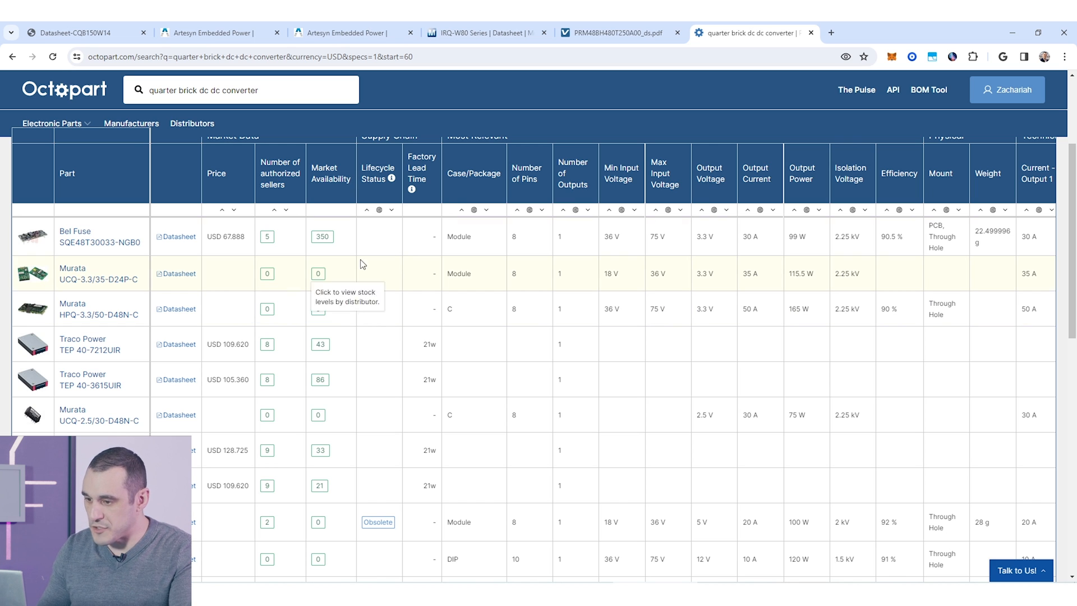
scroll(down, 3)
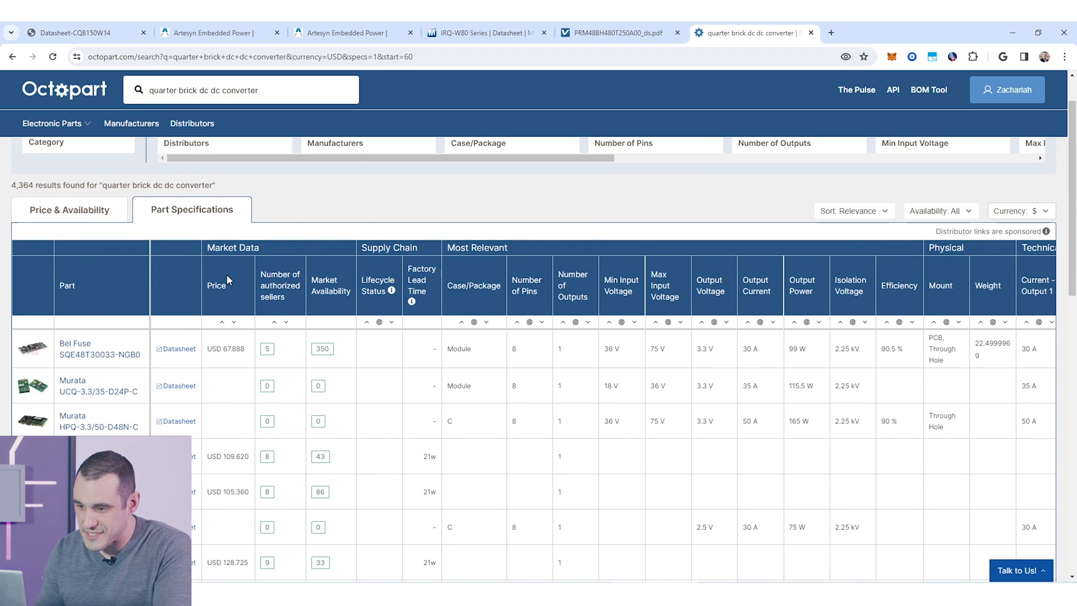
scroll(down, 3)
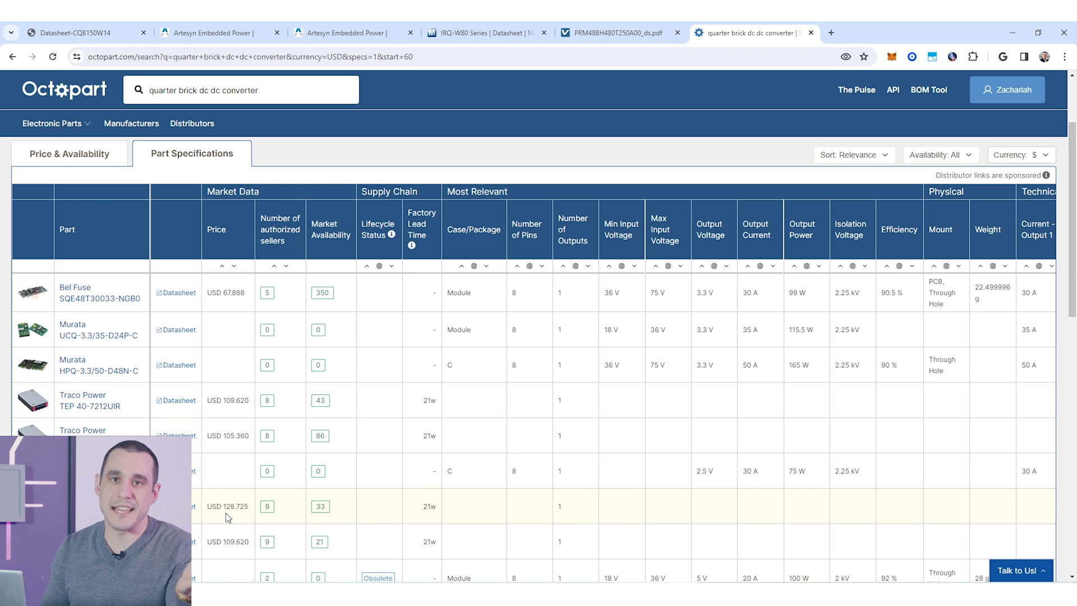
click(213, 32)
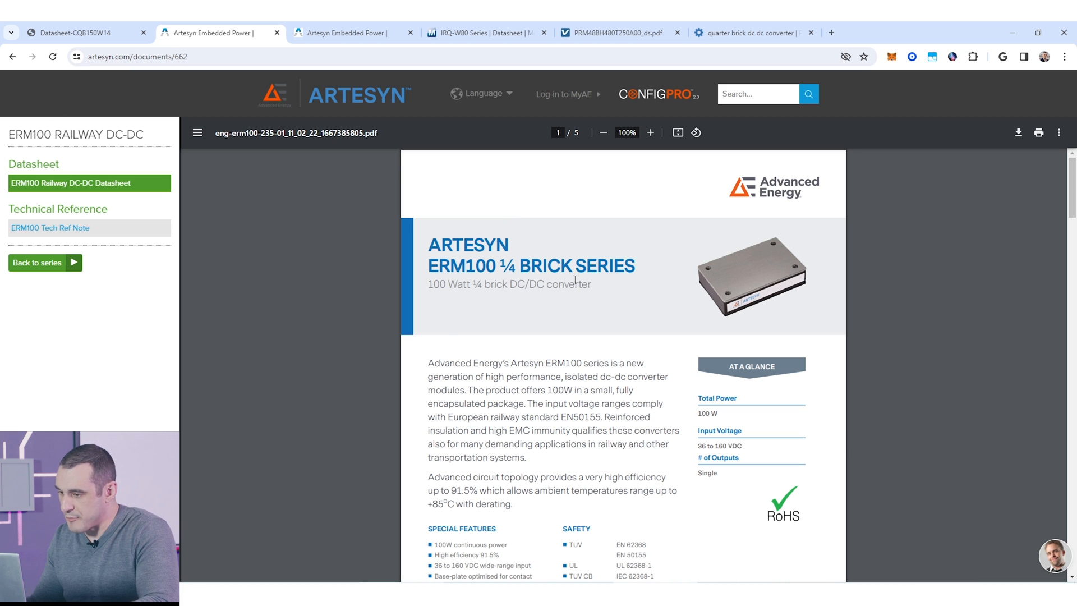
mouse_move(637, 316)
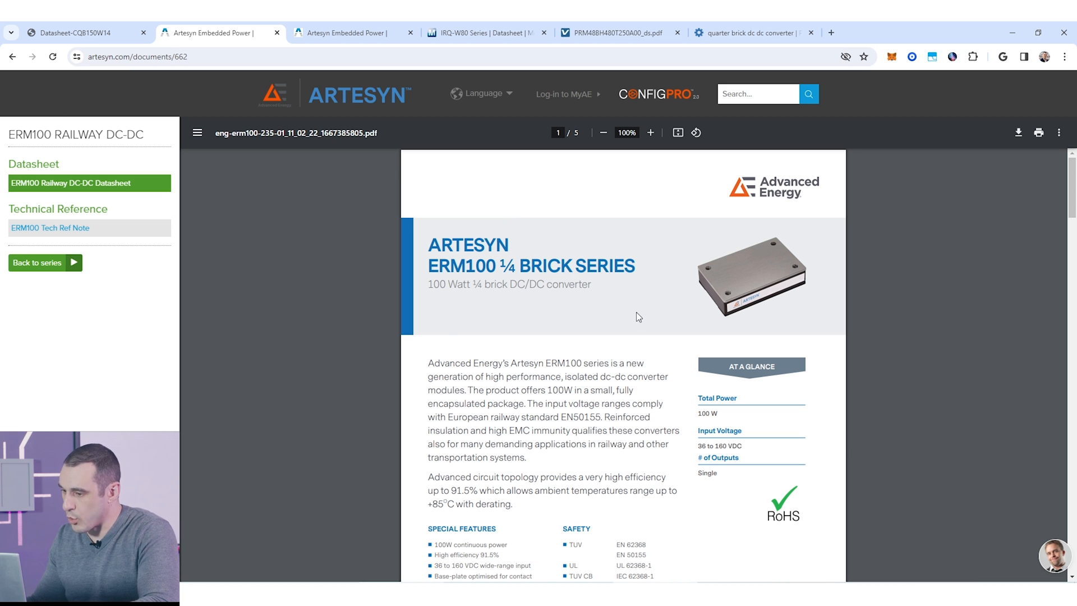
- Reach the ERM100 page 3 Mechanical Dimensions and zoom in, then out, on the bottom-view and heatsink drawings
scroll(down, 3)
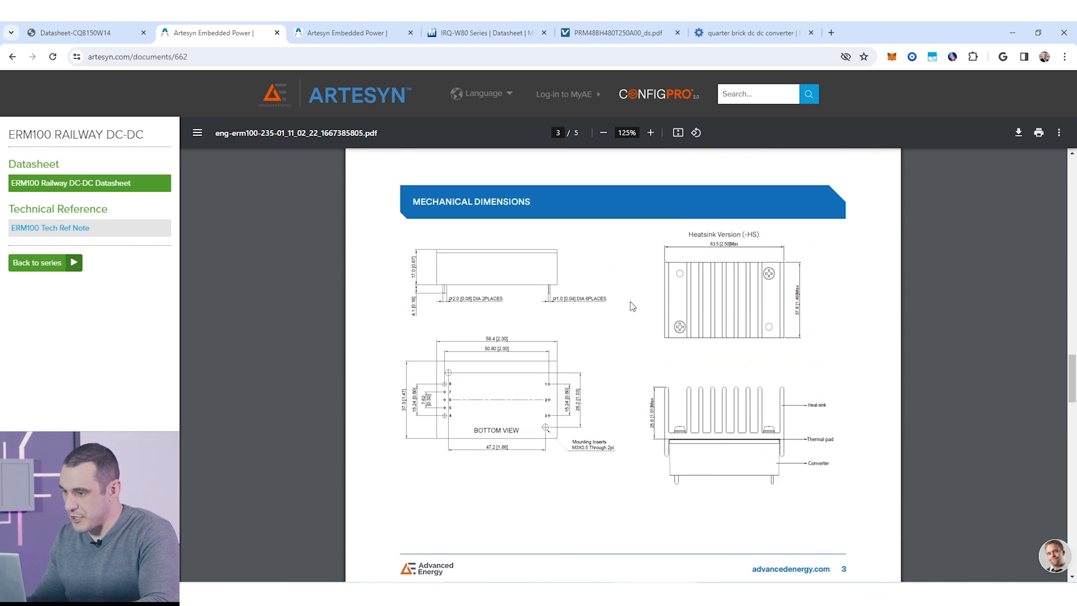
scroll(down, 3)
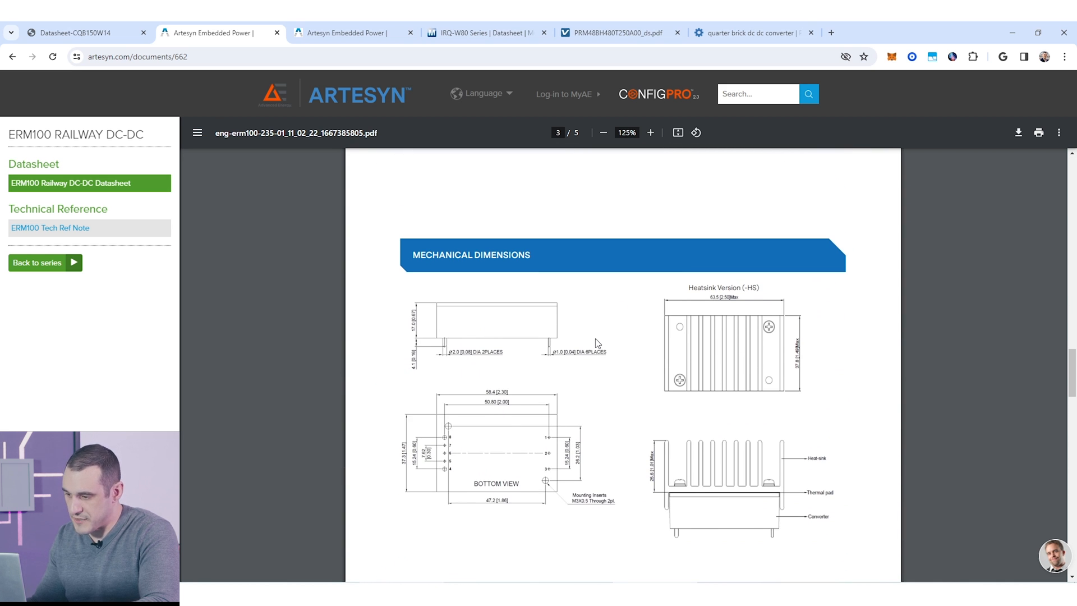
click(650, 132)
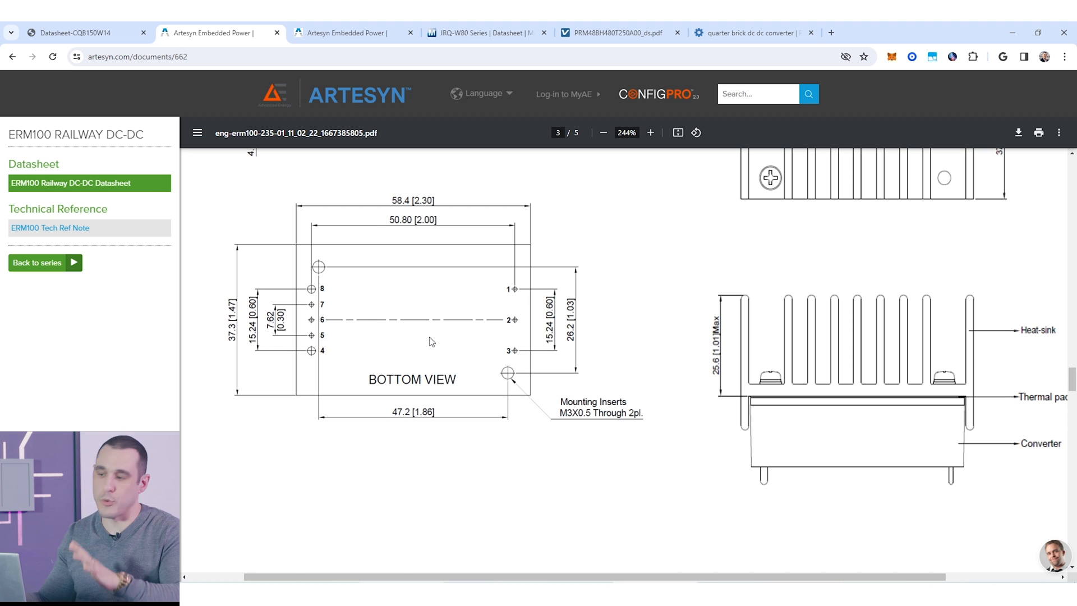
mouse_move(721, 402)
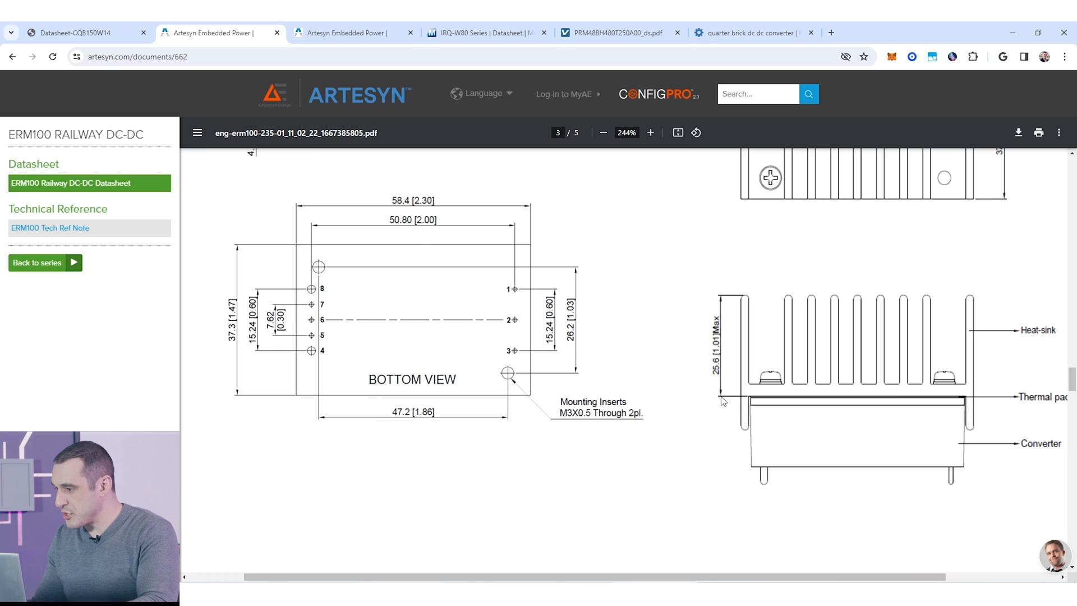
click(603, 133)
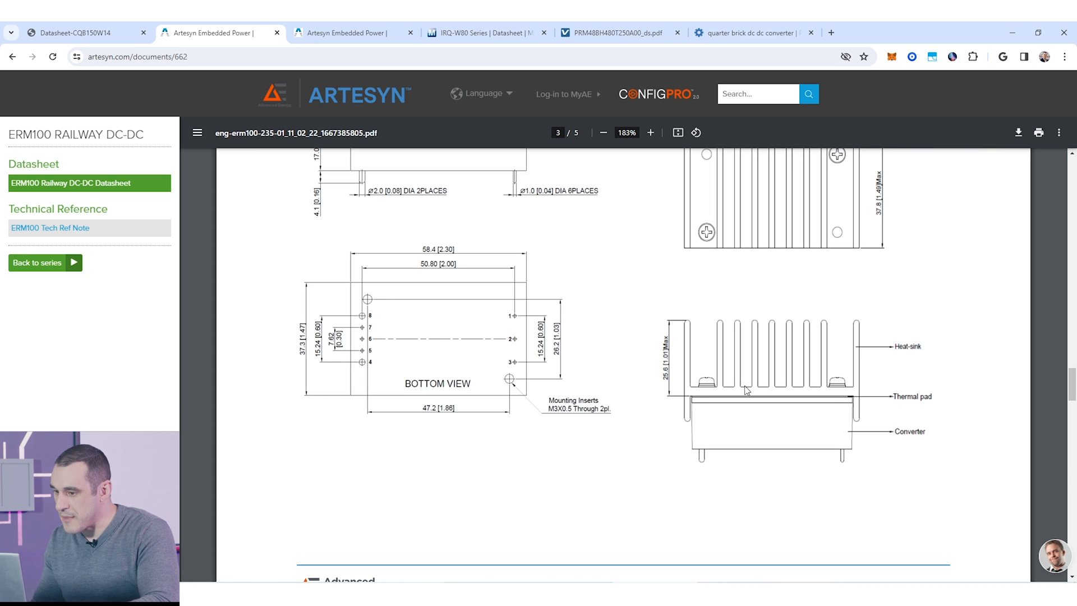
mouse_move(531, 404)
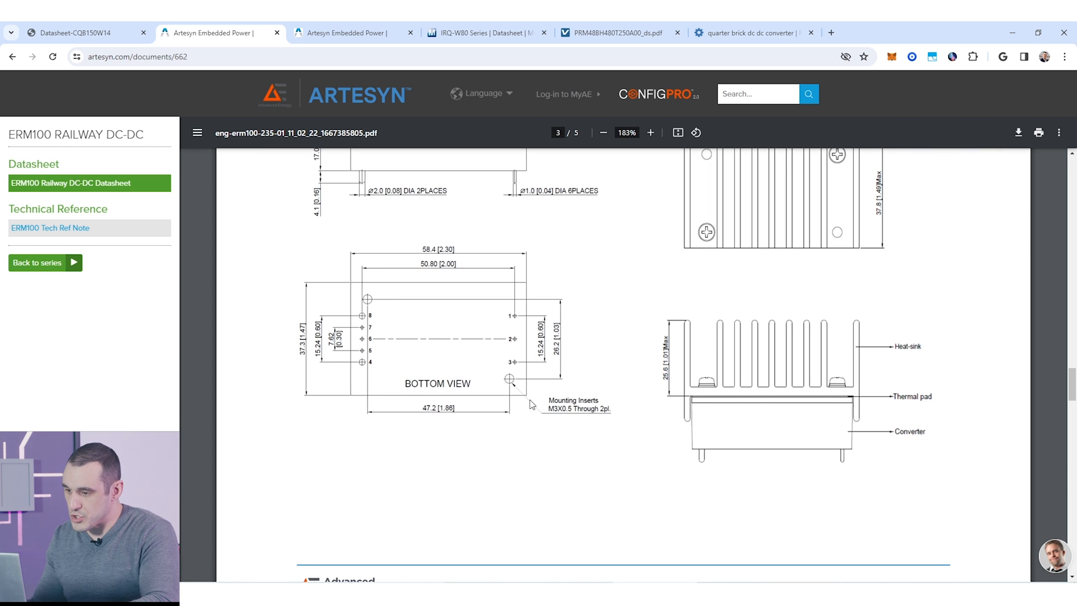
mouse_move(313, 299)
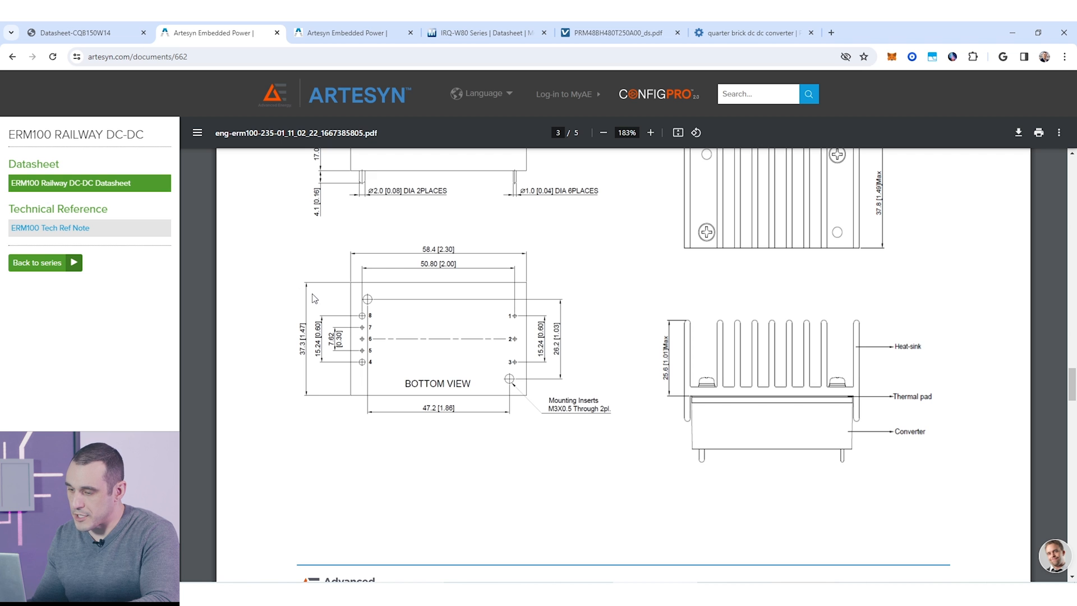
mouse_move(508, 378)
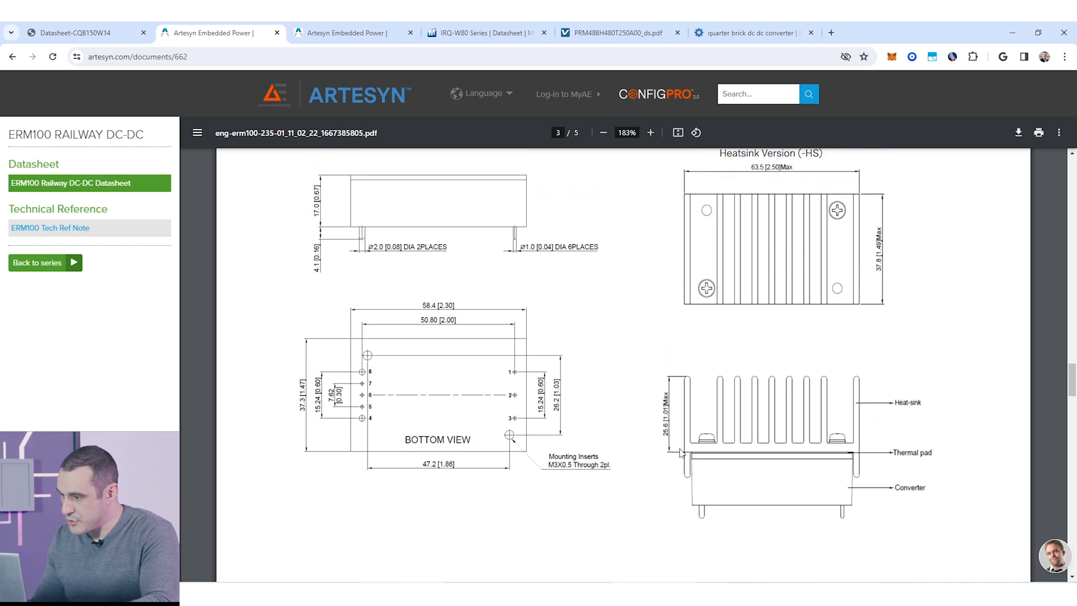
mouse_move(793, 417)
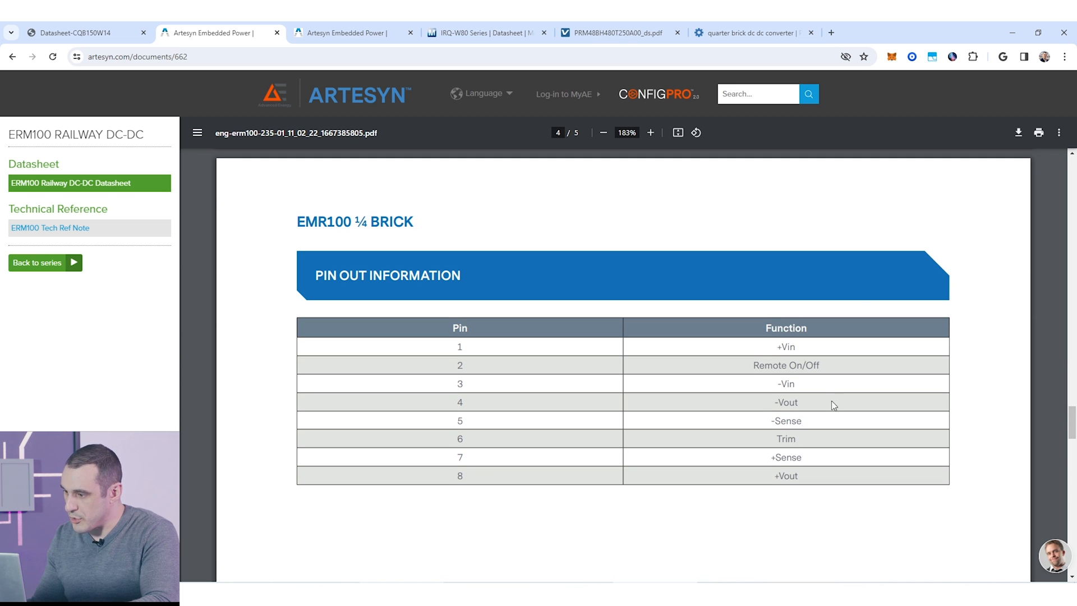
mouse_move(851, 399)
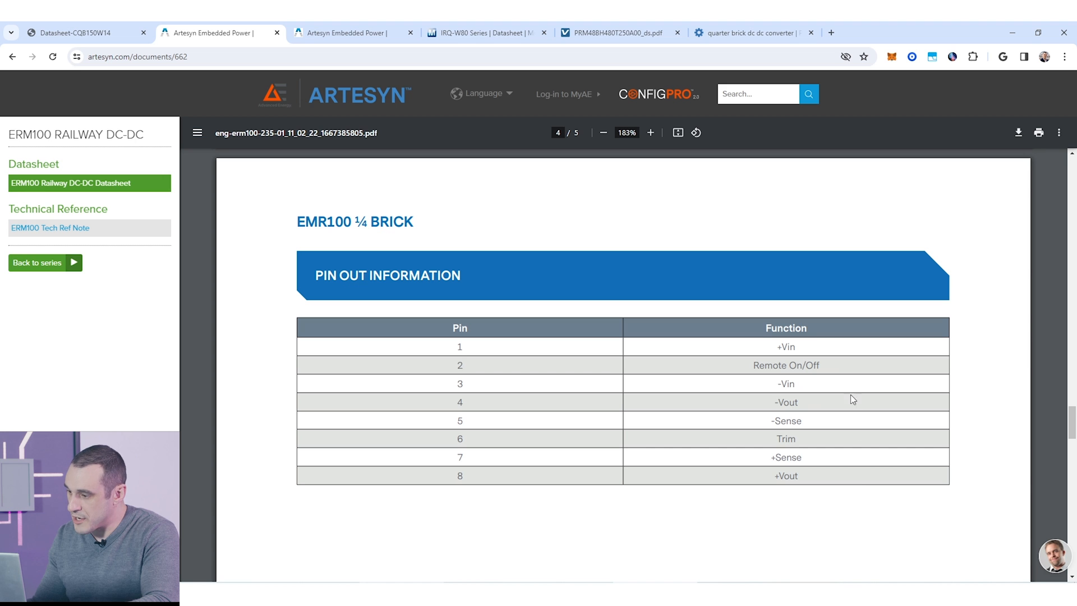
mouse_move(896, 417)
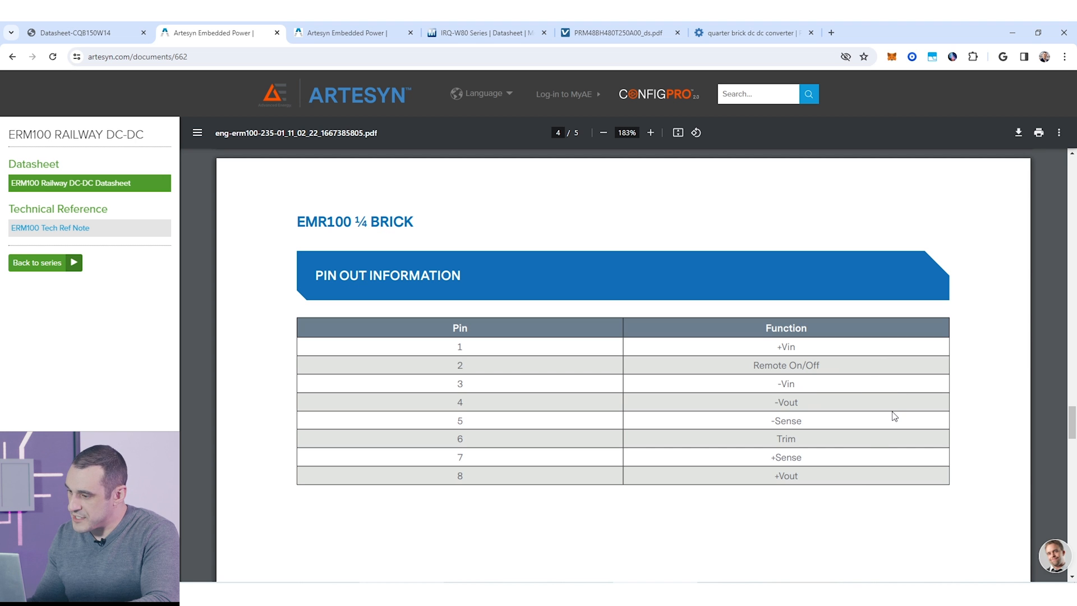
mouse_move(863, 465)
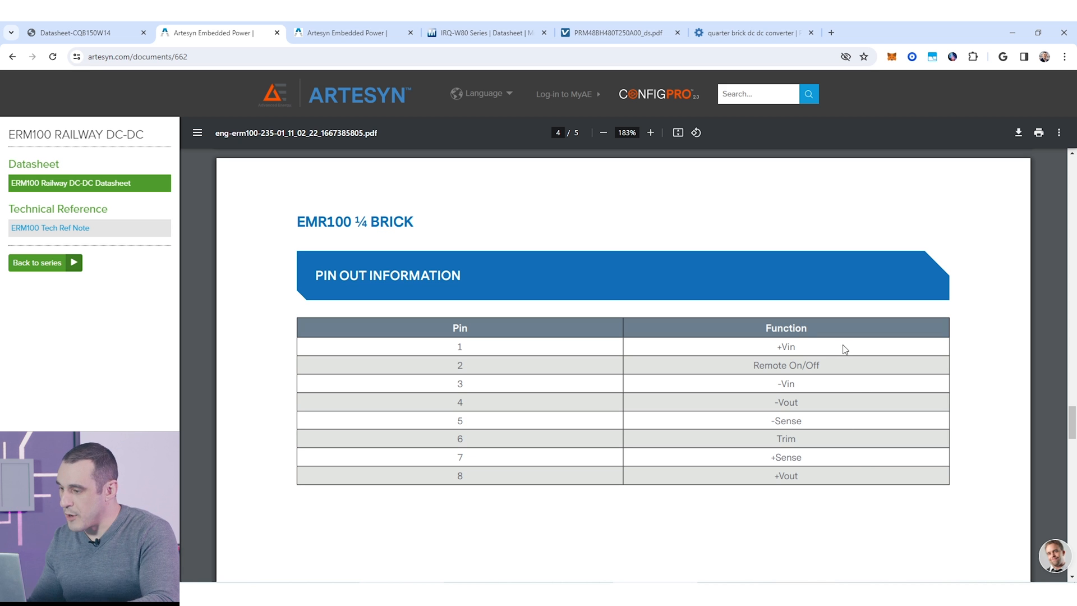
mouse_move(853, 444)
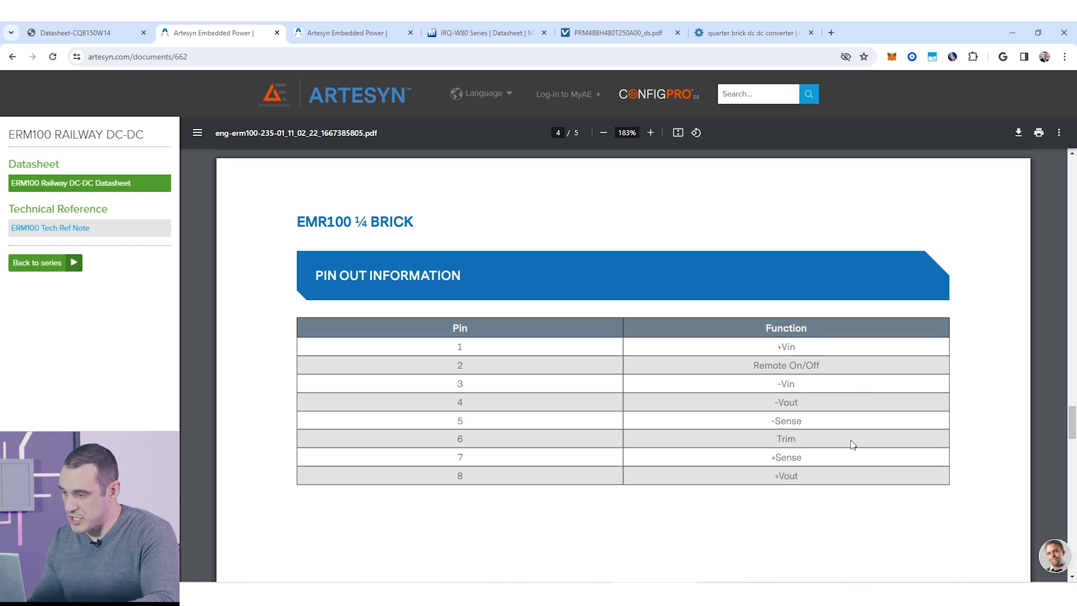
mouse_move(838, 371)
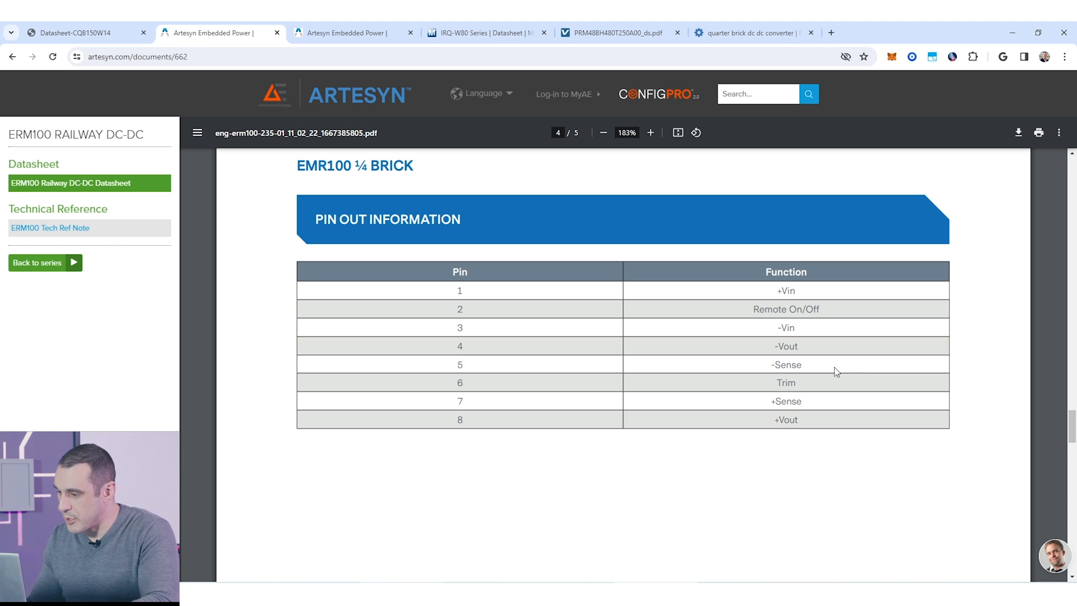
mouse_move(845, 383)
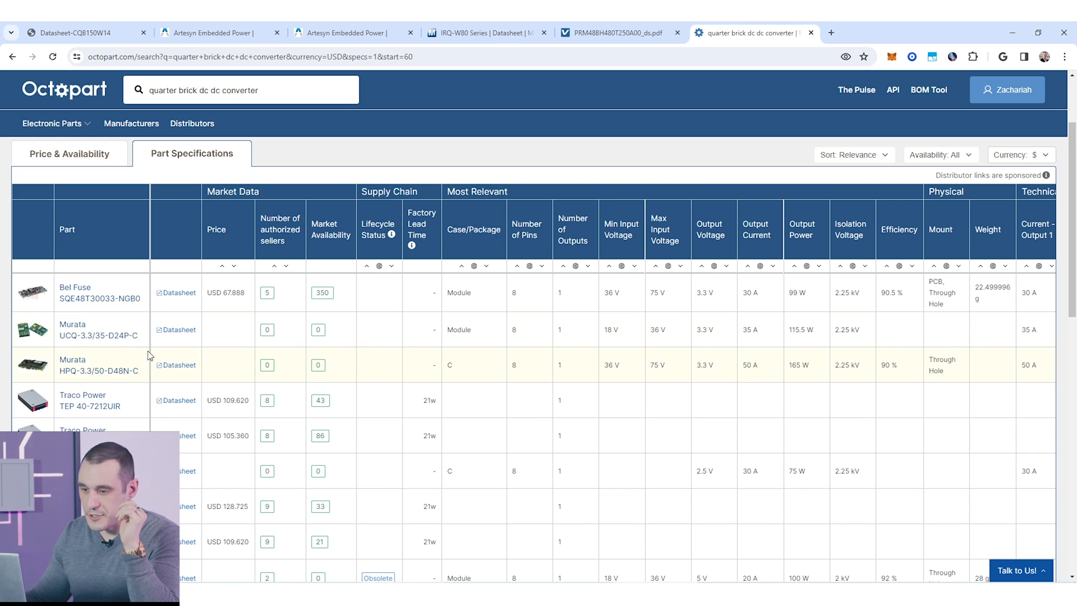
- Browse further down the Octopart results, then move to the Artesyn ADQ600B datasheet
scroll(down, 3)
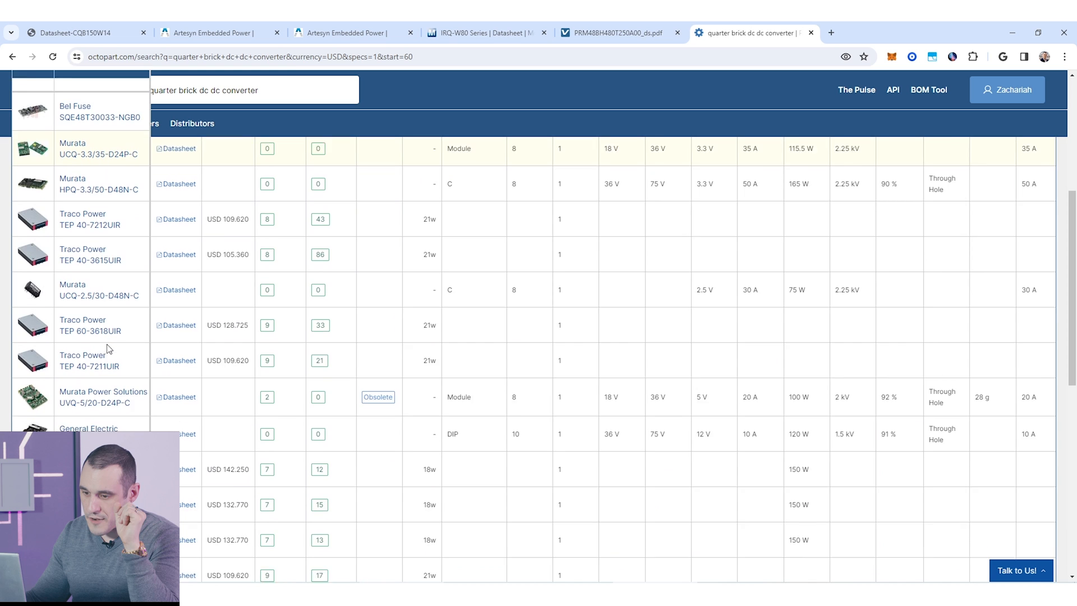
scroll(down, 3)
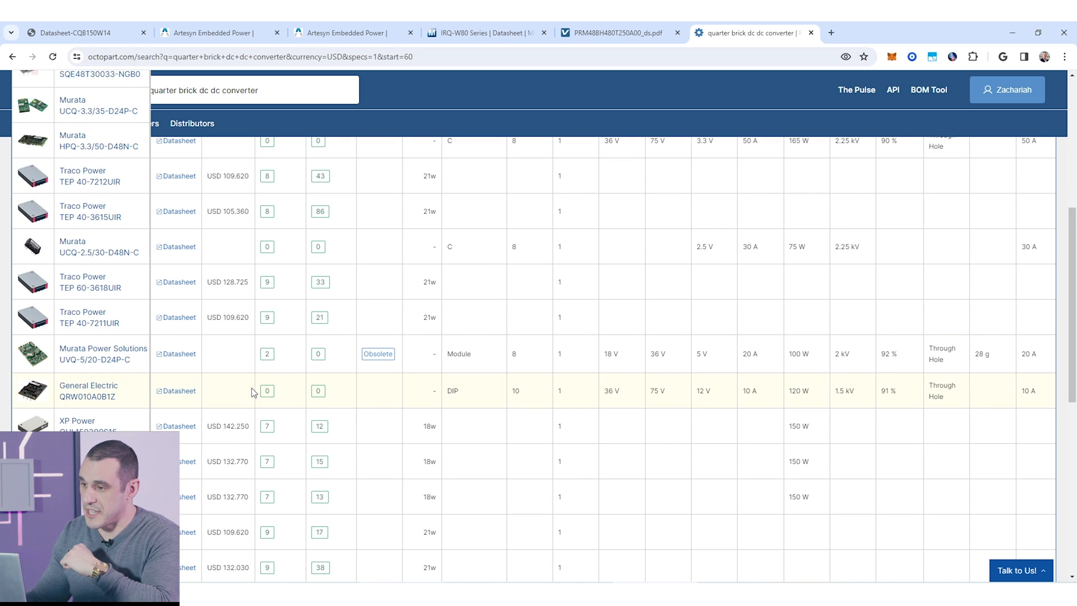
click(354, 33)
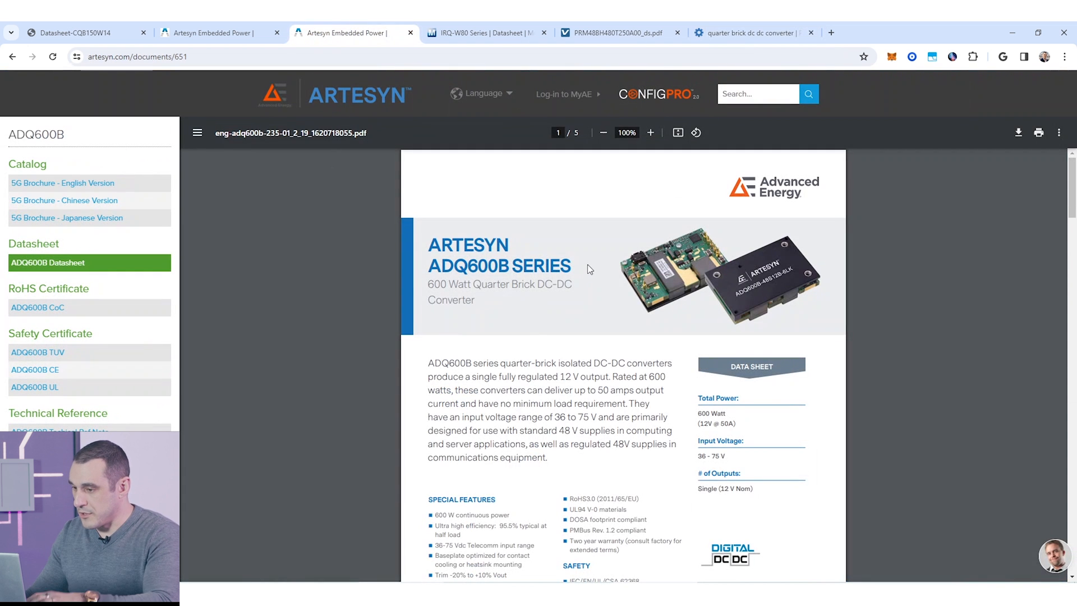
- Magnify the ADQ600B first page and module photo, then settle back to about 137% zoom
click(650, 133)
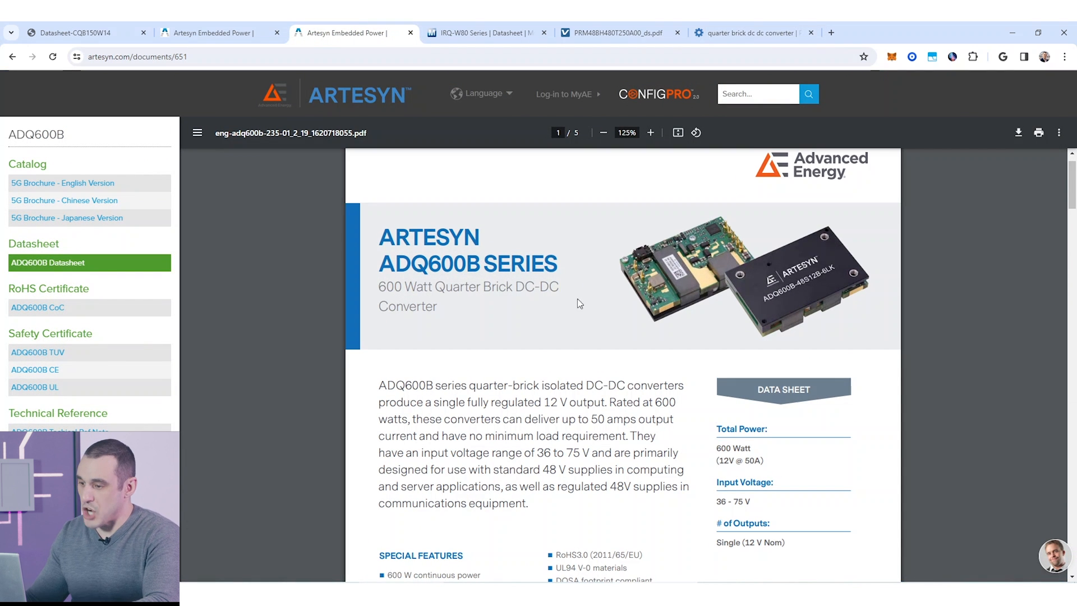
mouse_move(575, 315)
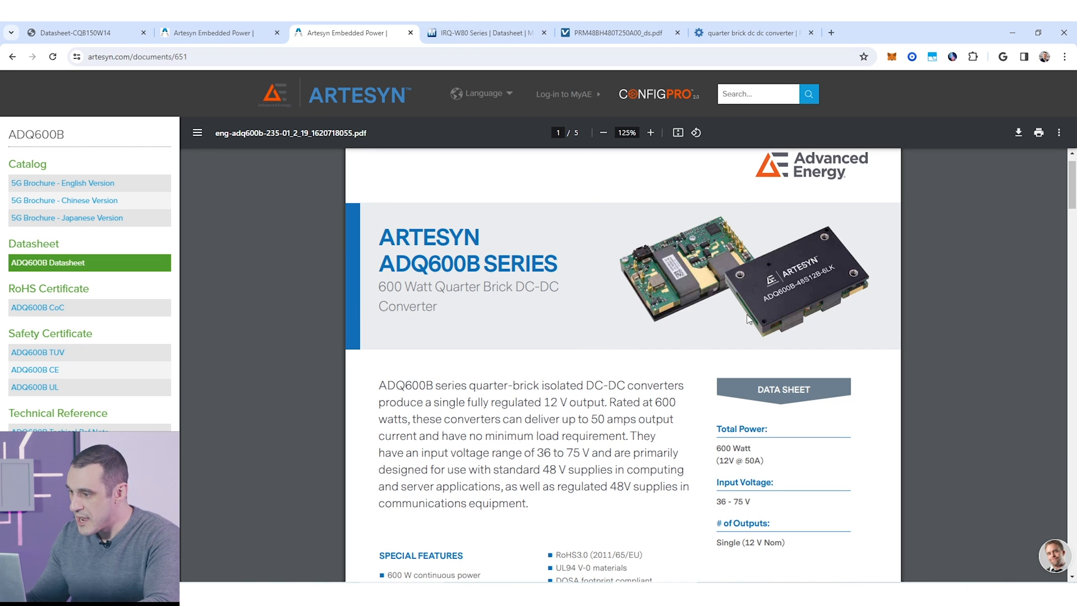
mouse_move(696, 267)
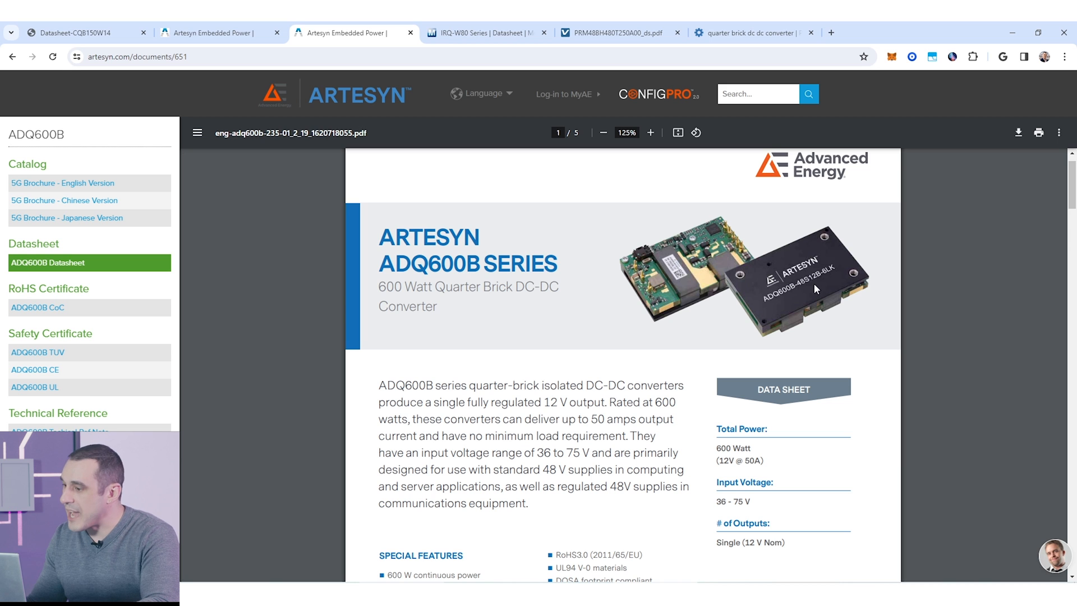
mouse_move(769, 305)
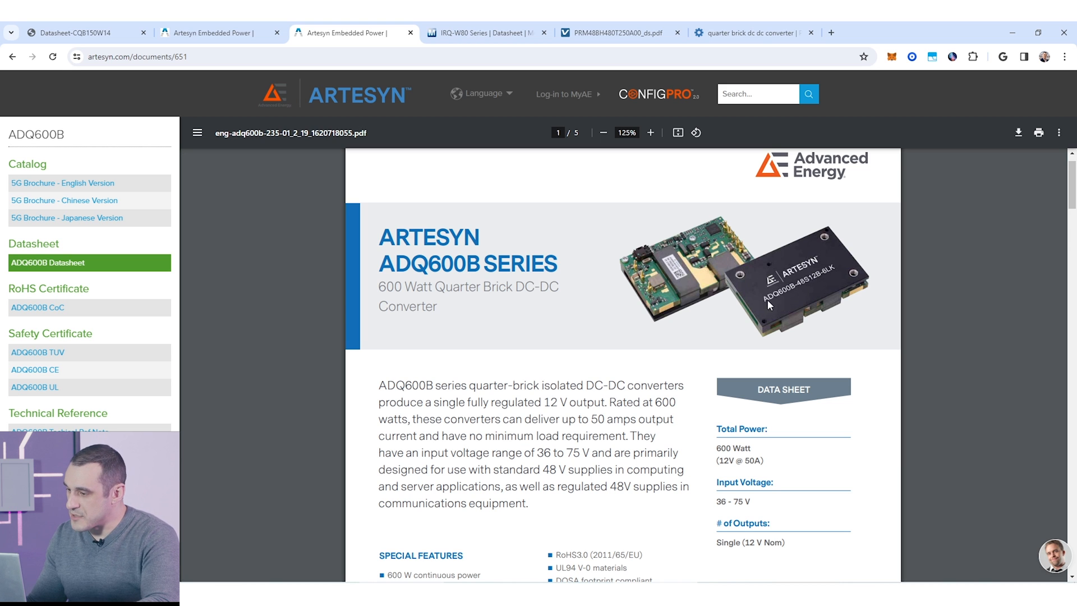
mouse_move(780, 317)
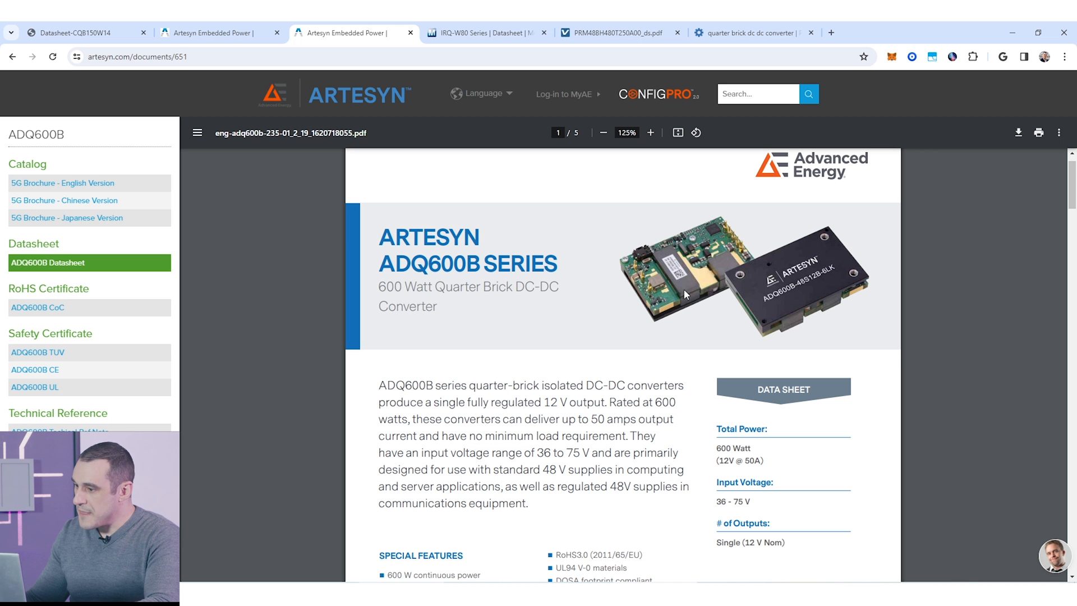
click(650, 132)
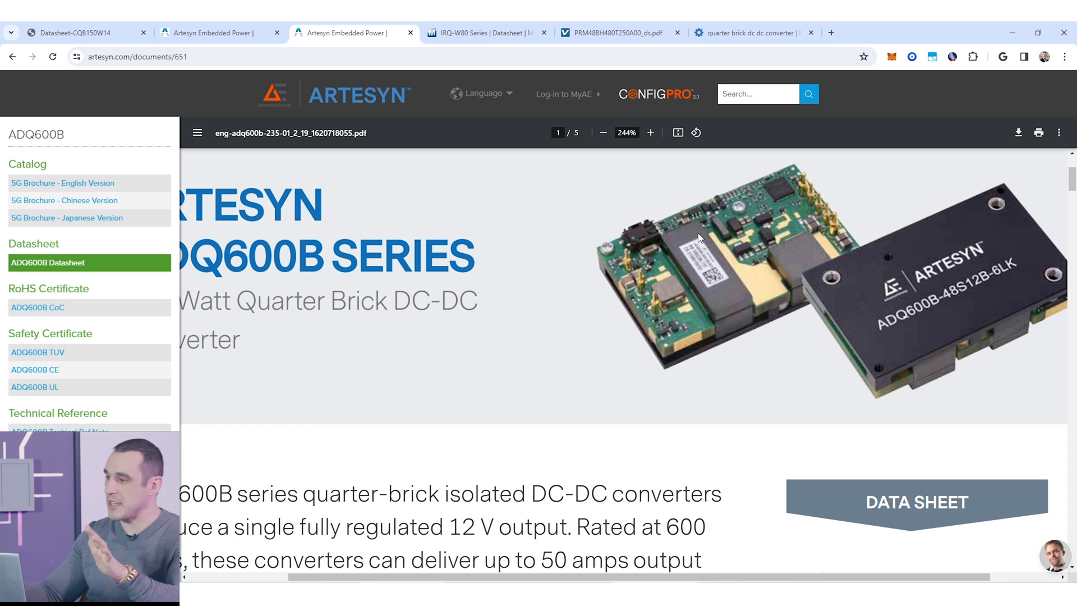
mouse_move(570, 317)
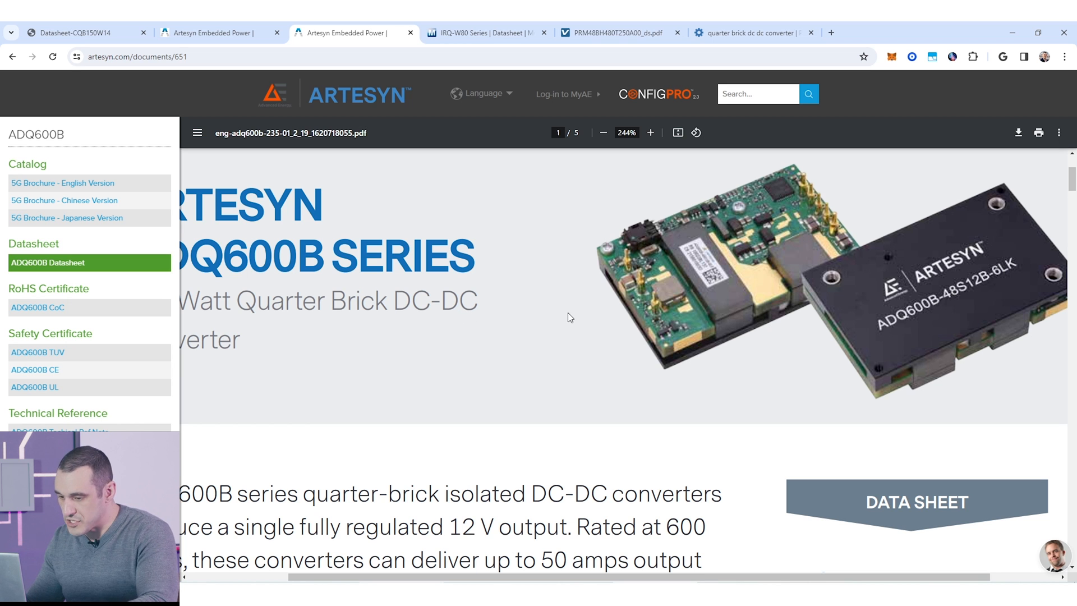
mouse_move(774, 273)
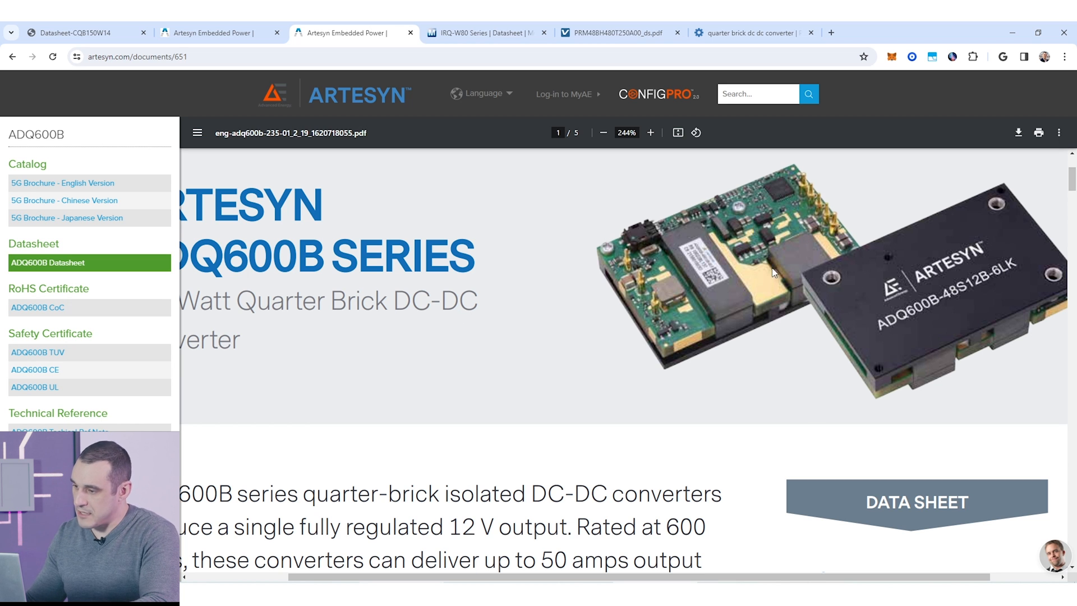
click(604, 132)
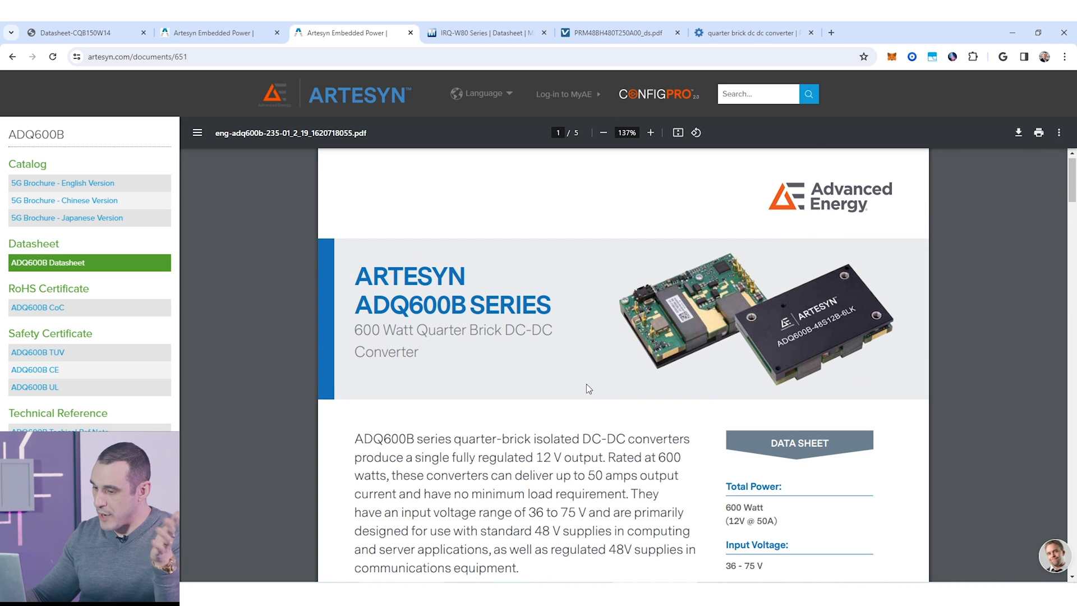
scroll(down, 3)
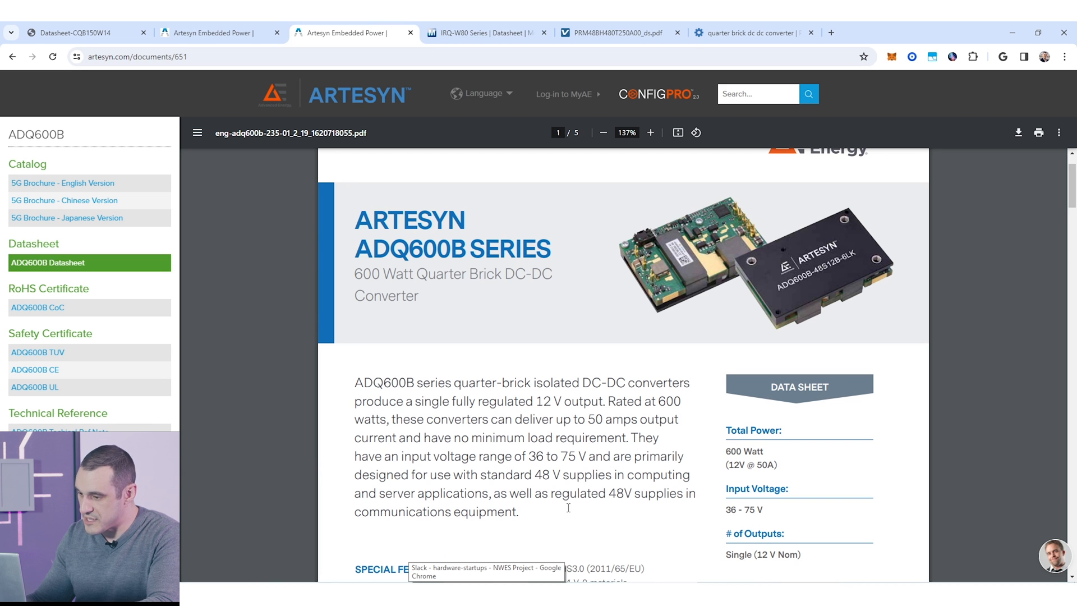
- Read the ADQ600B datasheet to page 5 of 5, then move to the Murata IRQ-W80 datasheet
scroll(down, 3)
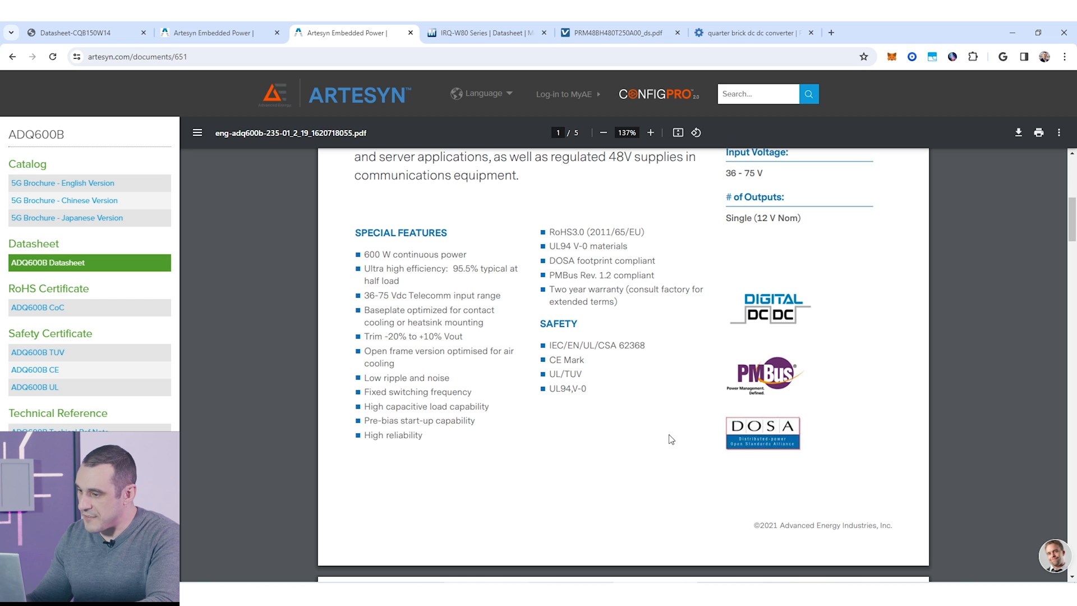
mouse_move(545, 413)
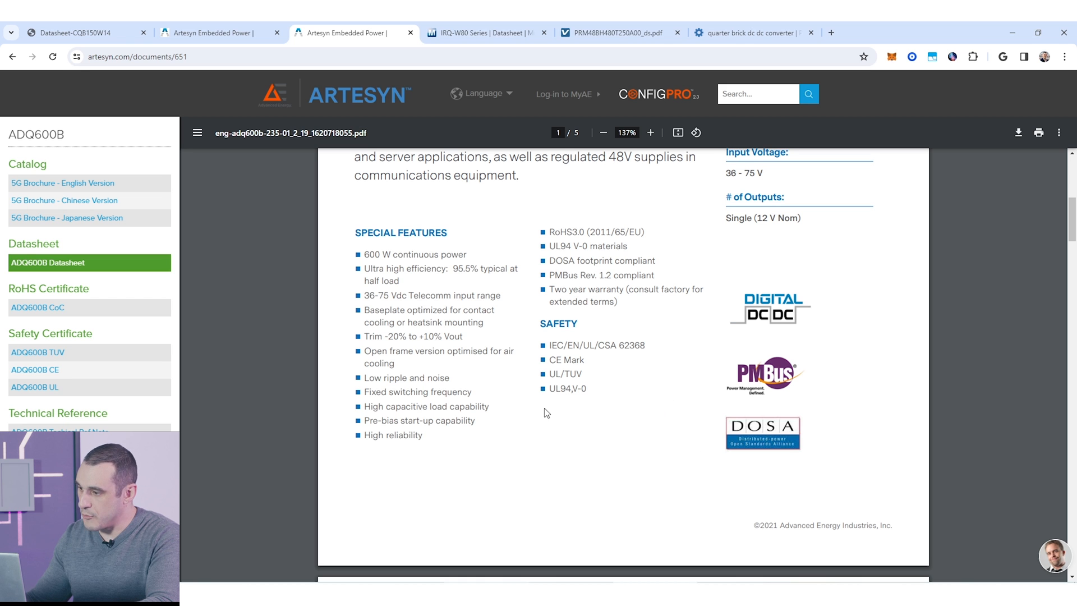
mouse_move(611, 372)
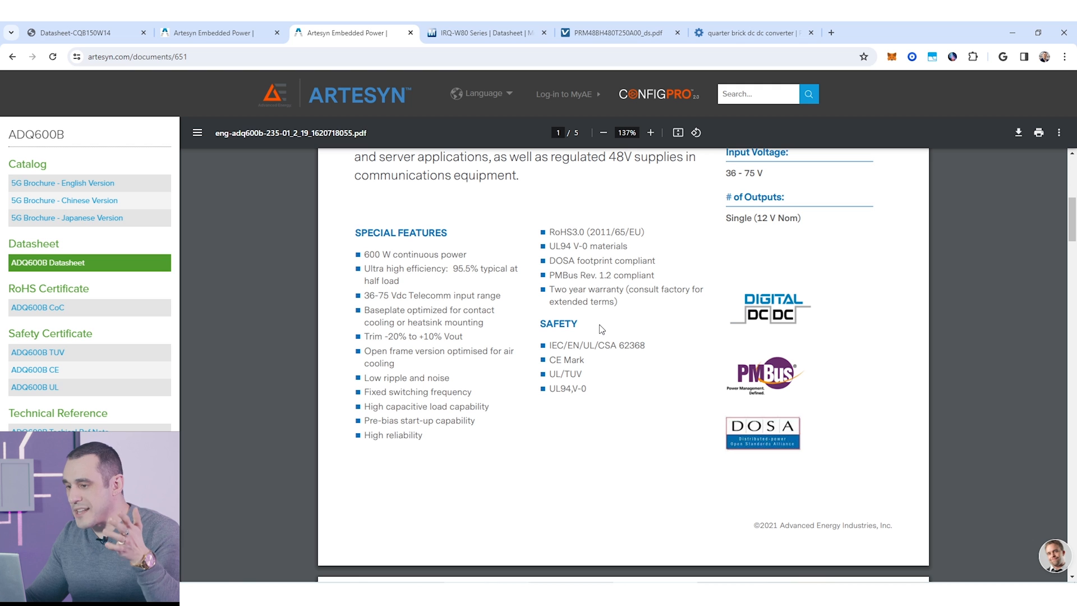
mouse_move(620, 443)
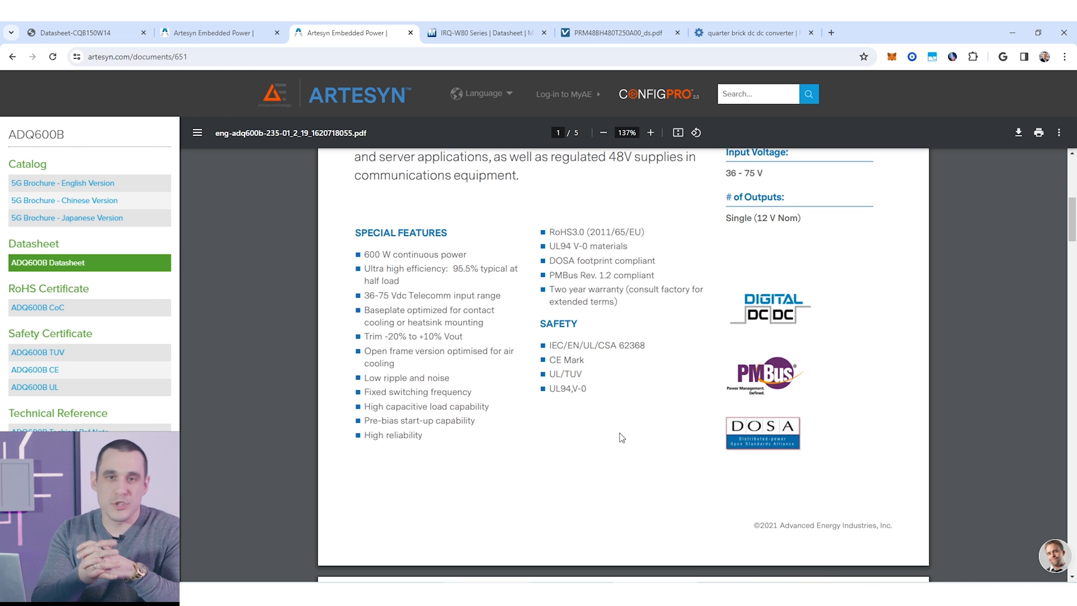
scroll(down, 3)
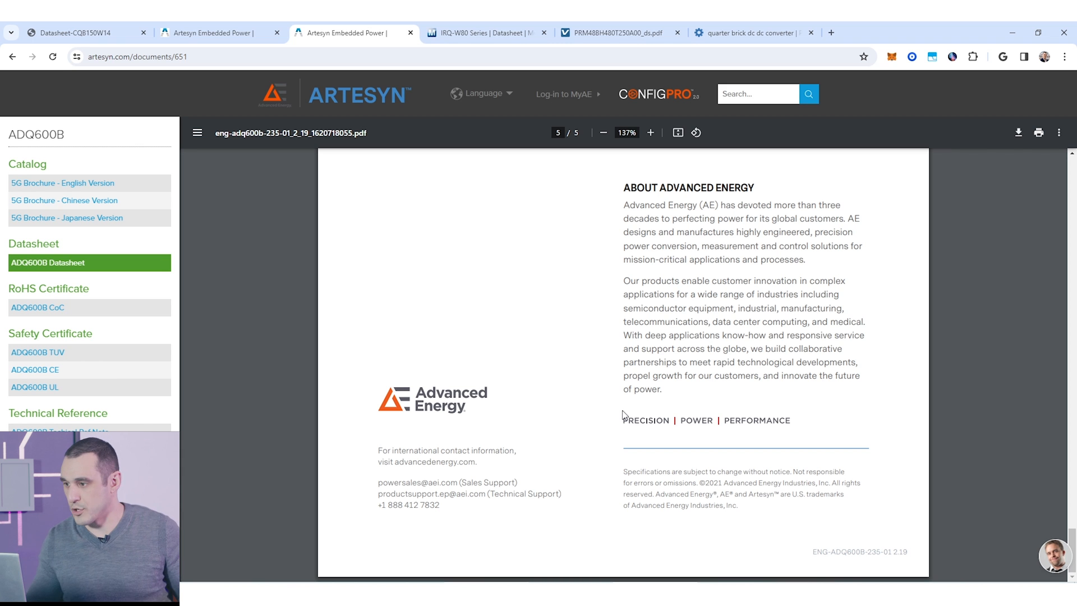
click(485, 33)
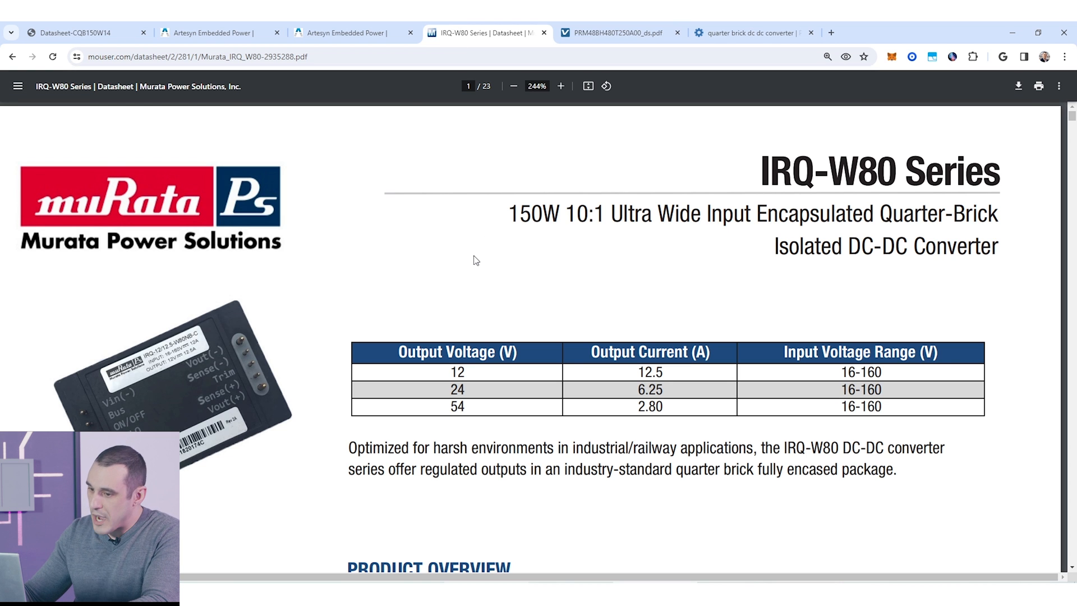
- Page through the IRQ-W80 datasheet to its environmental and EMI test pages around page 22
scroll(down, 3)
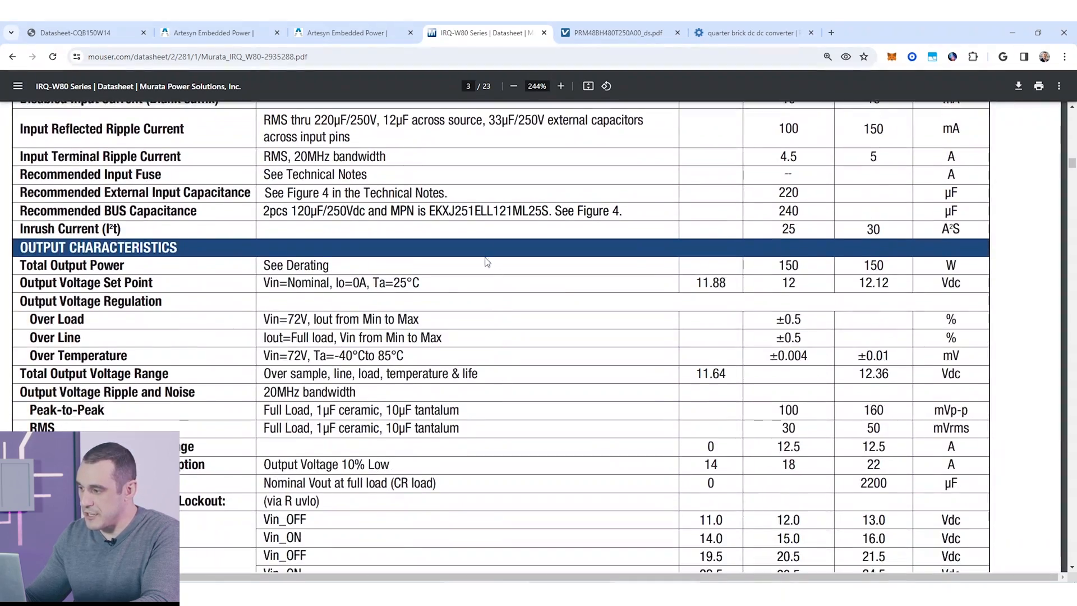
scroll(down, 3)
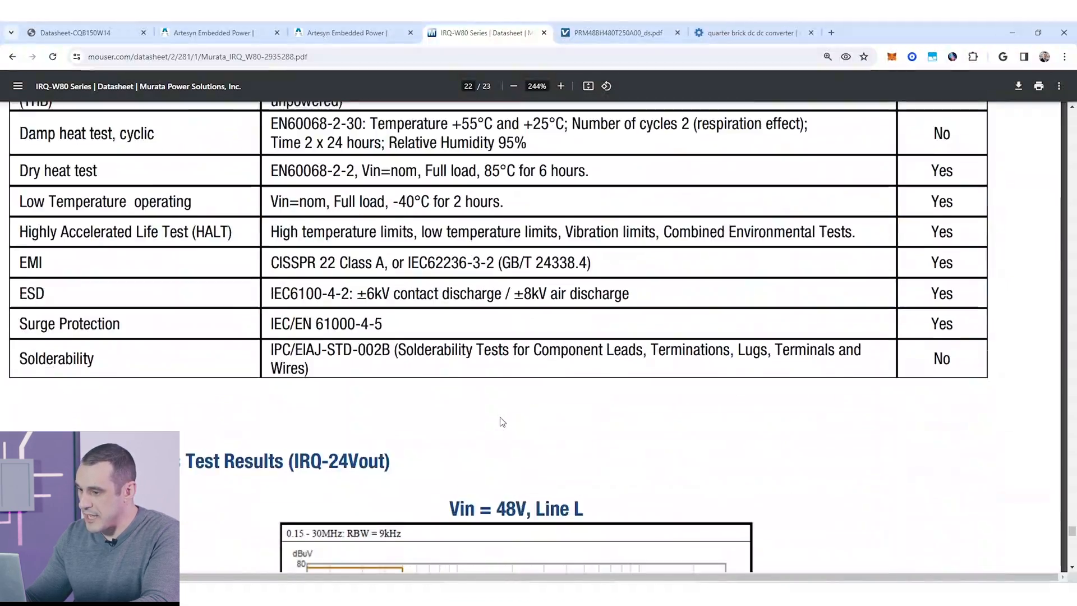
scroll(down, 3)
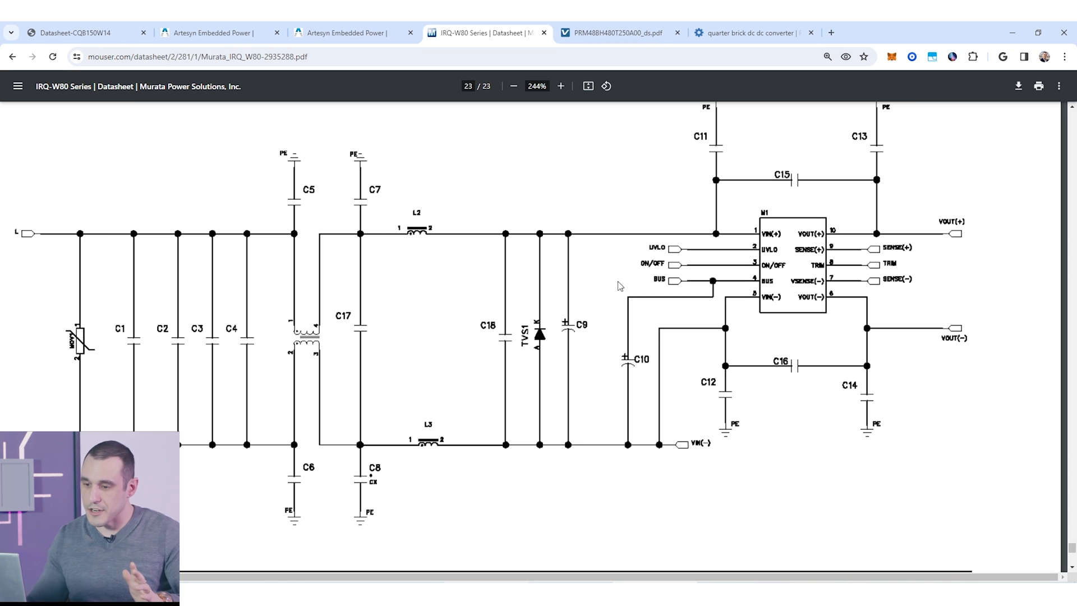
mouse_move(634, 359)
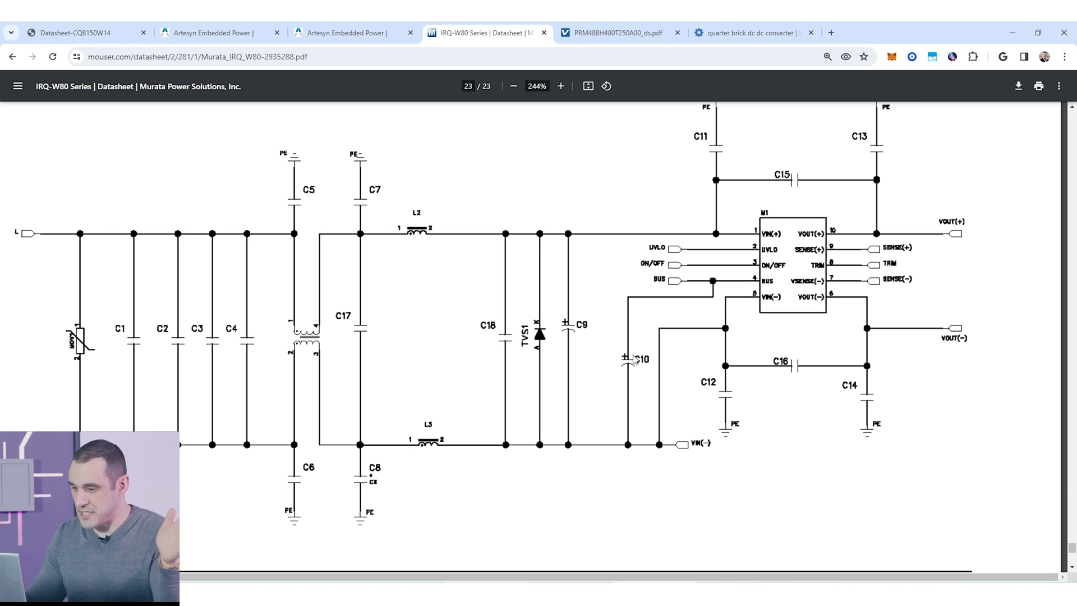
mouse_move(450, 409)
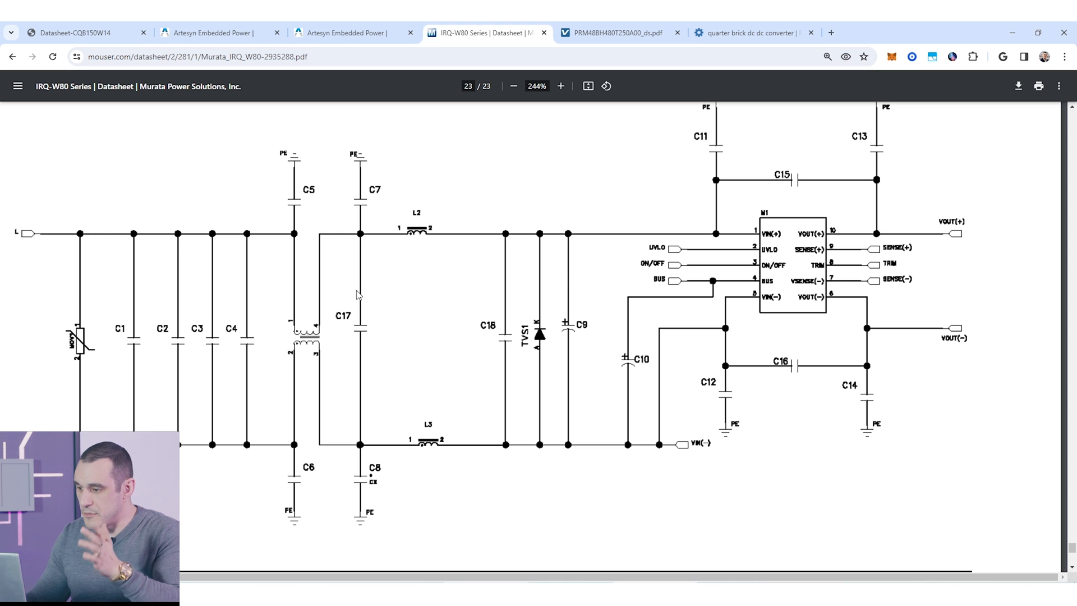
mouse_move(564, 351)
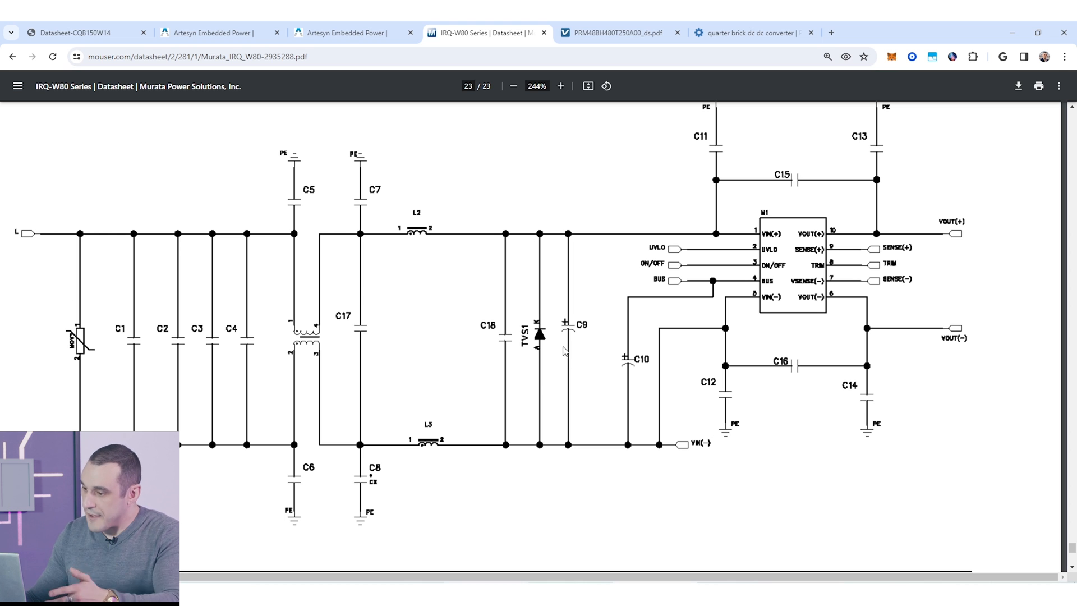
mouse_move(548, 379)
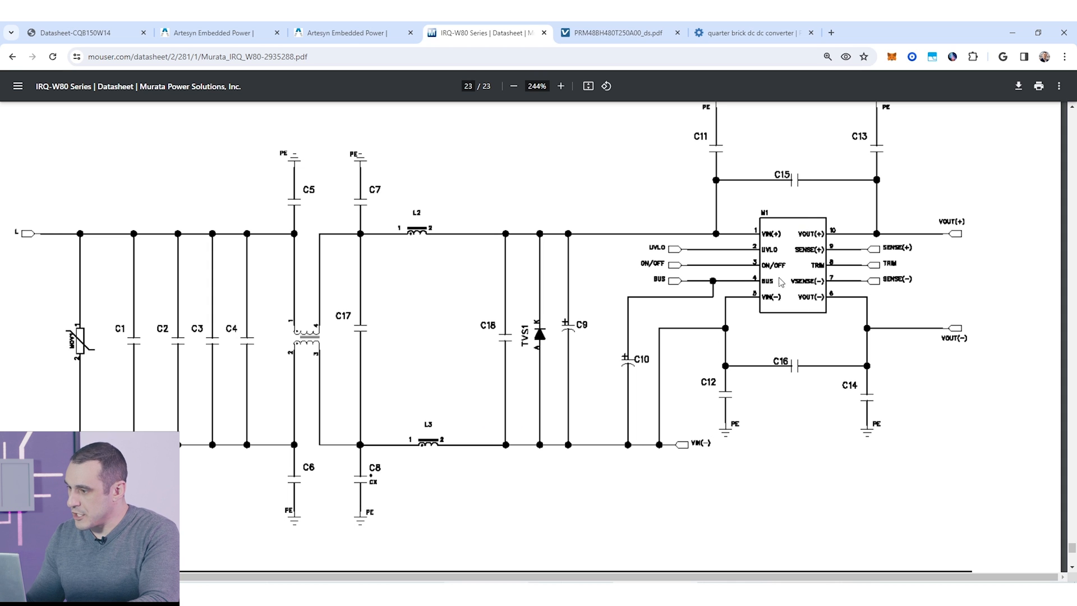
- Review the page 23 EMI filter schematic and continue down to its parts list table
scroll(down, 3)
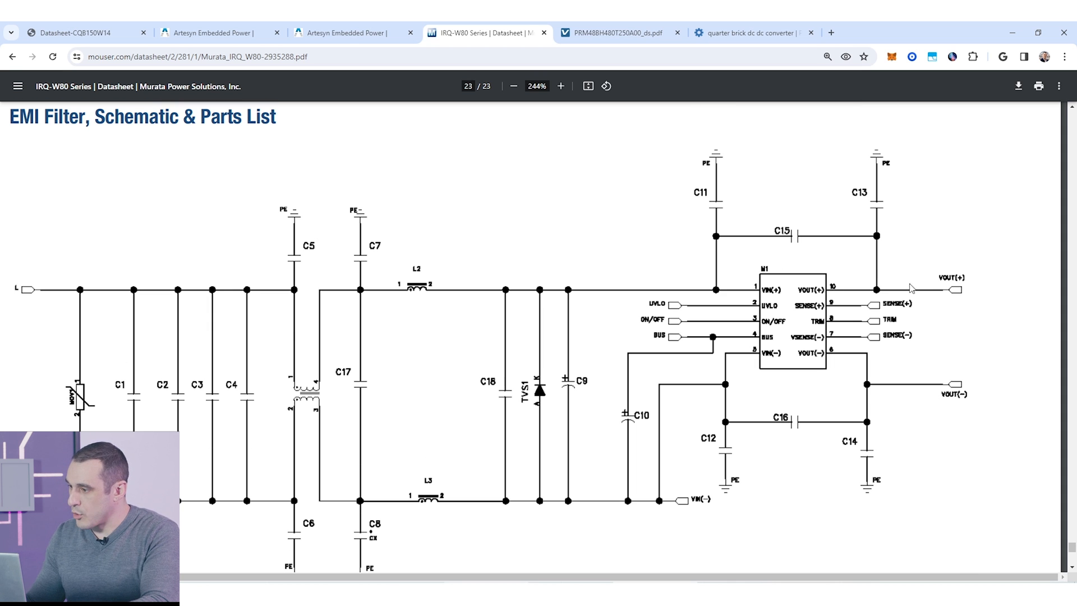
mouse_move(749, 225)
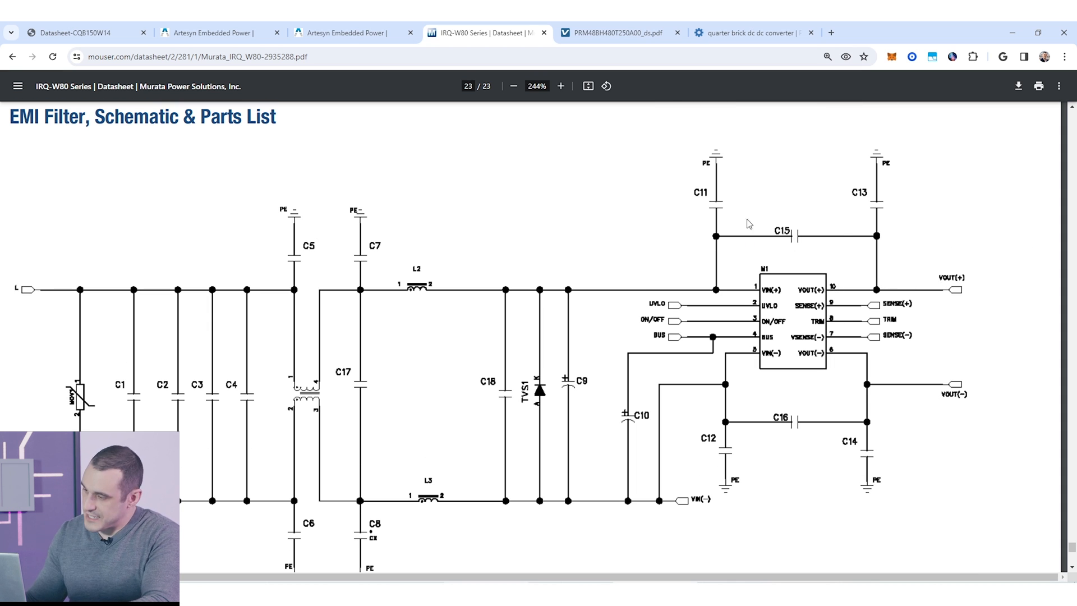
mouse_move(844, 390)
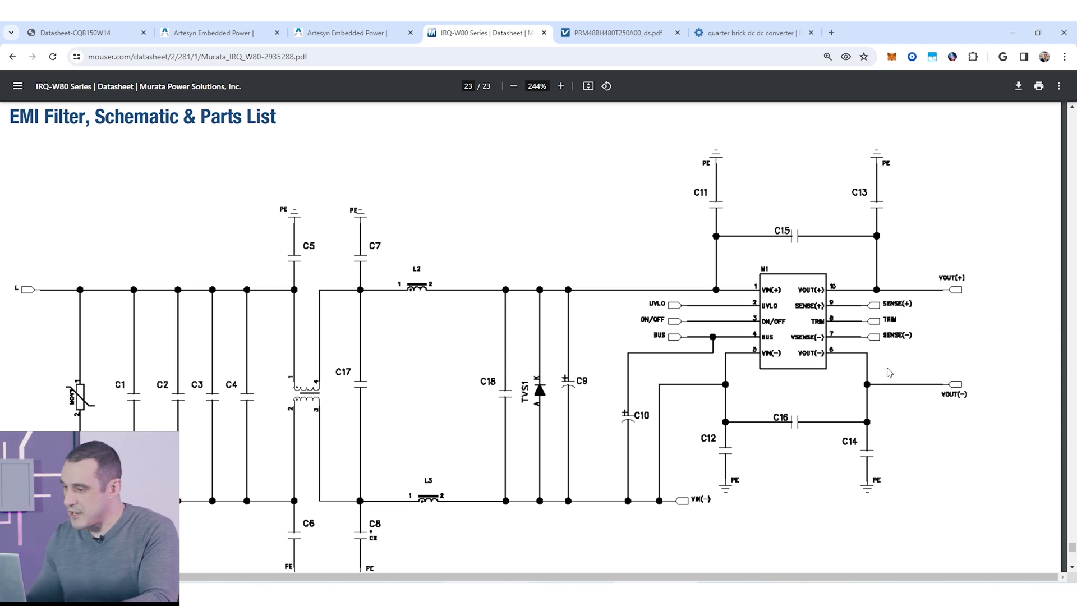
scroll(down, 3)
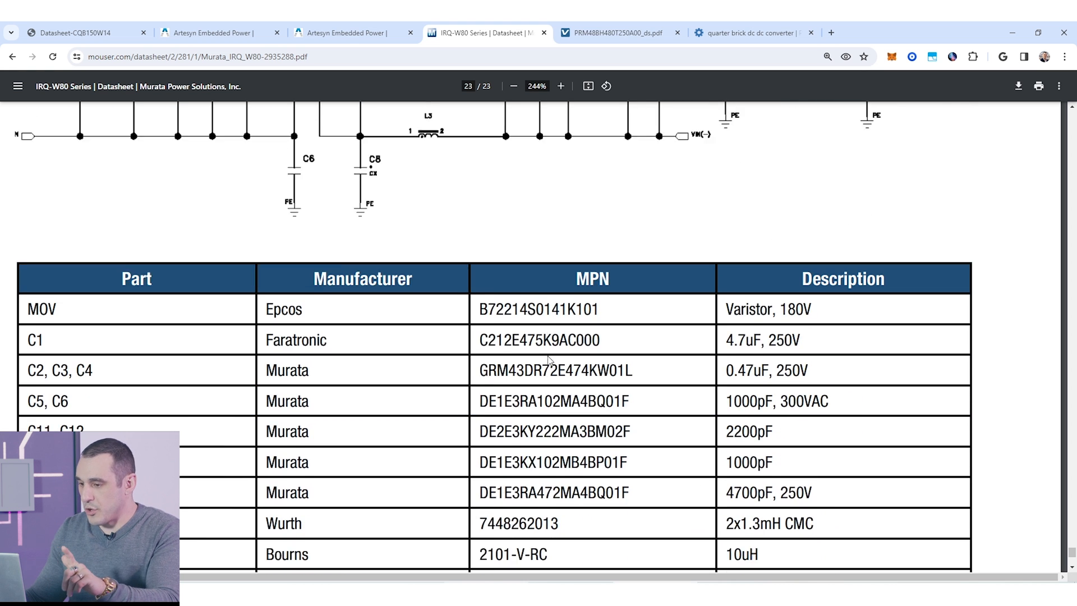
- Revisit the EMI filter schematic heading and the parts list with the United Chemicon 270 µF capacitor
scroll(down, 3)
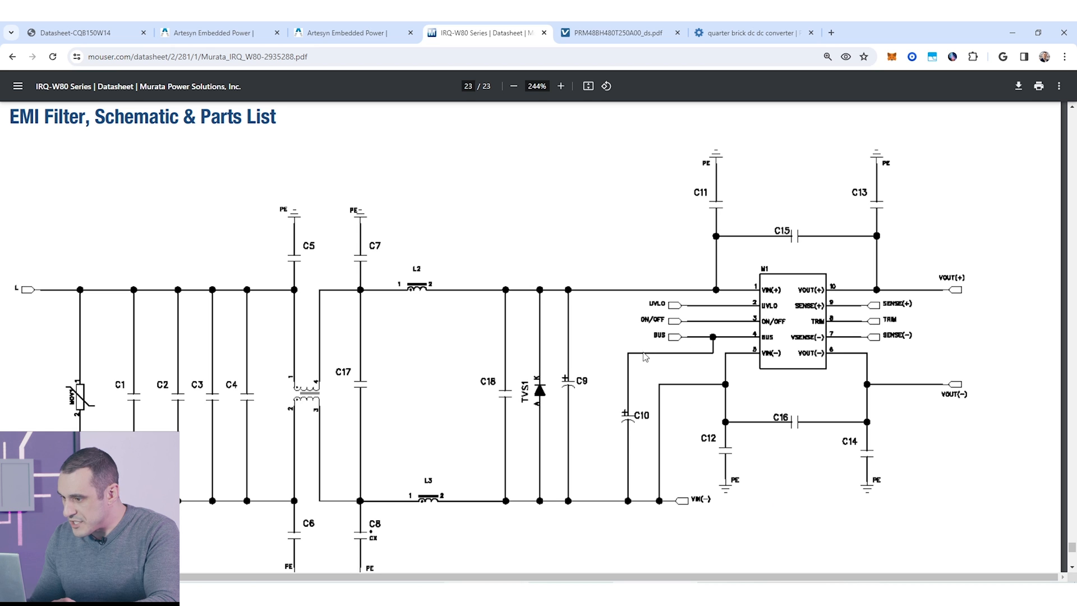
mouse_move(575, 276)
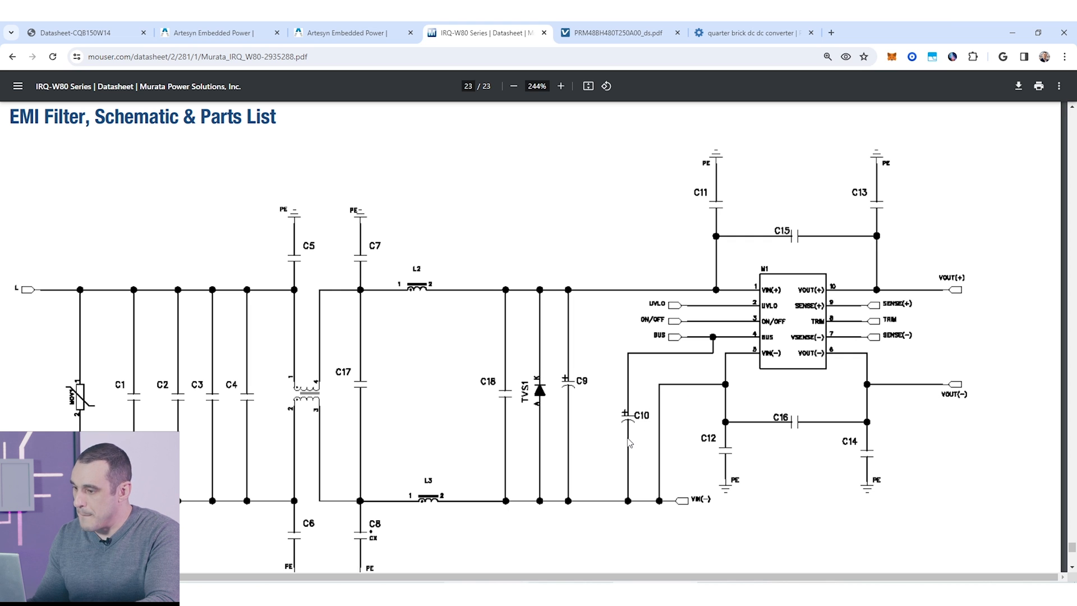
scroll(down, 3)
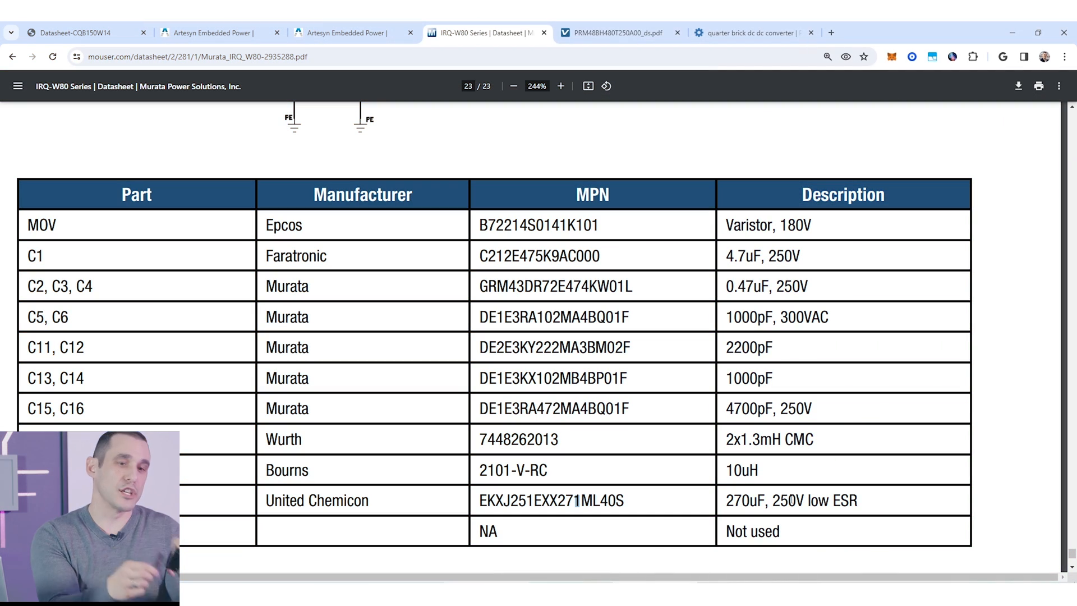
- Go to the Cincon CQB150W14 datasheet's page 10 Mechanical Specification with the pin connection table
click(79, 32)
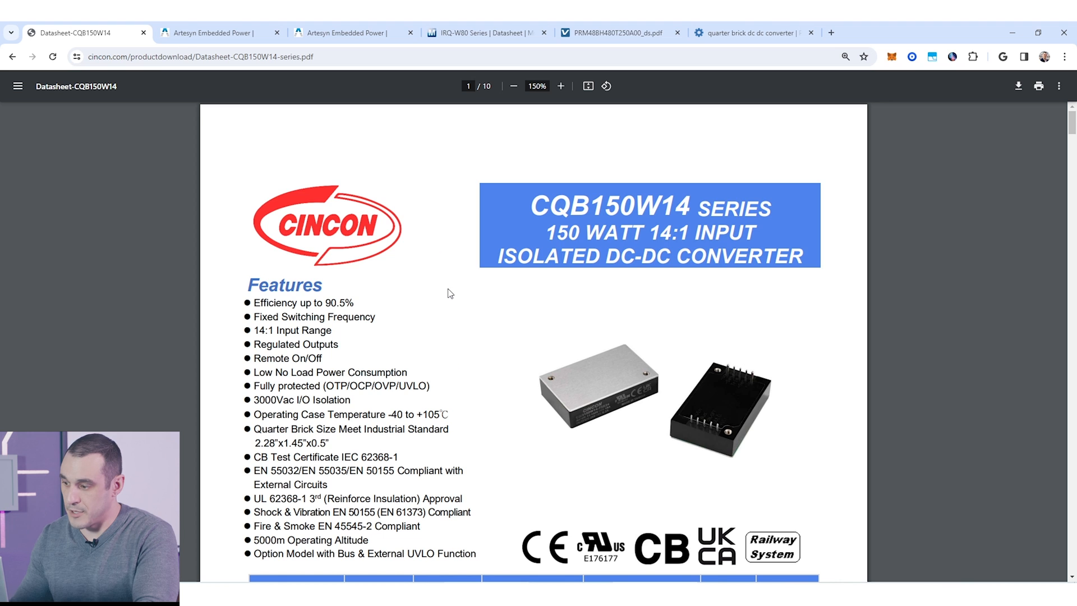
scroll(down, 3)
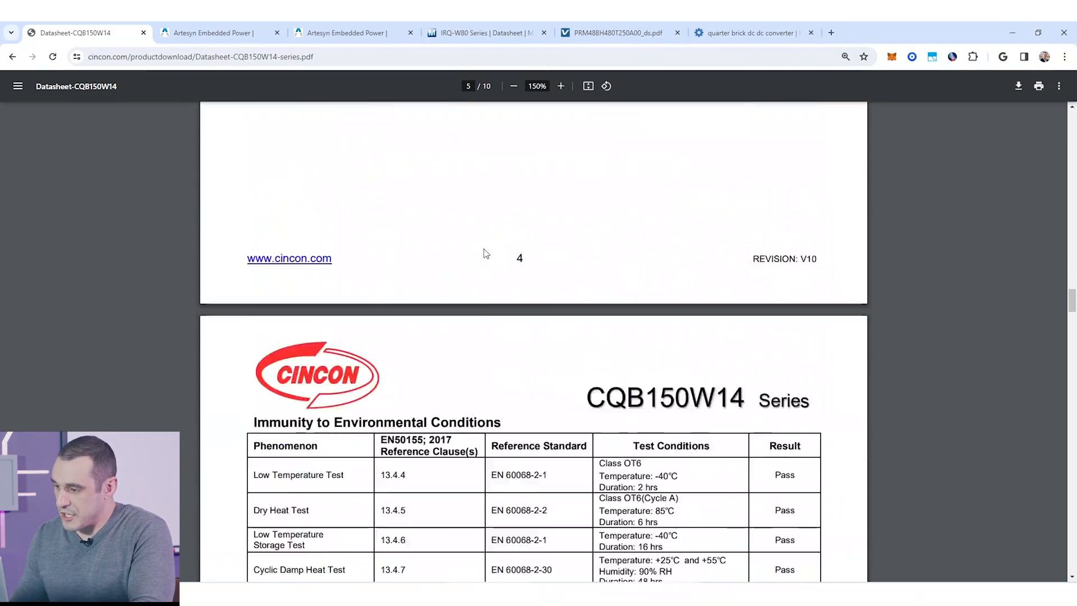
scroll(down, 3)
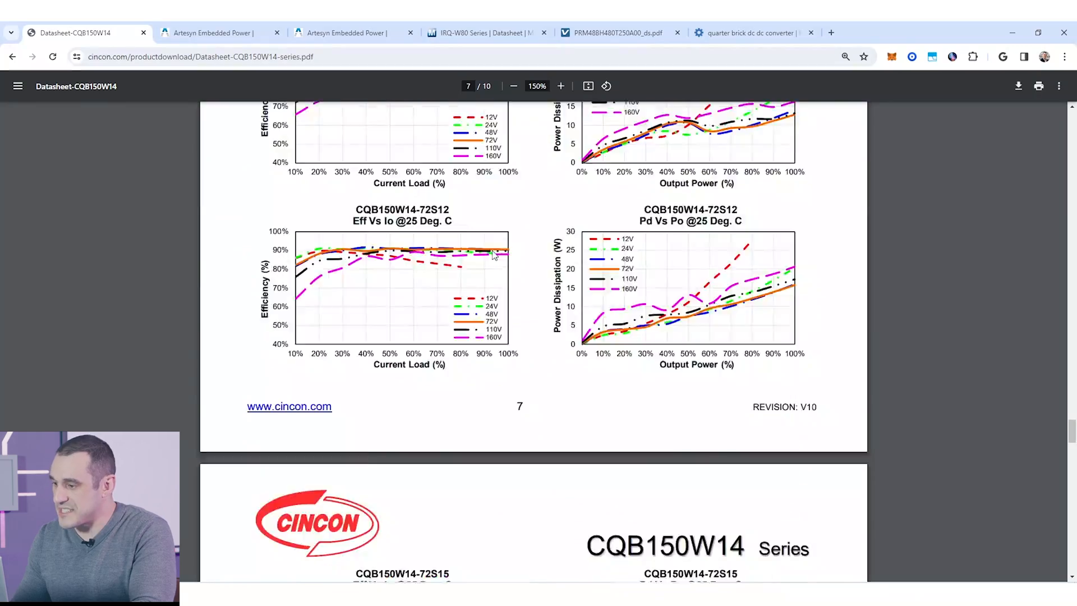
scroll(down, 3)
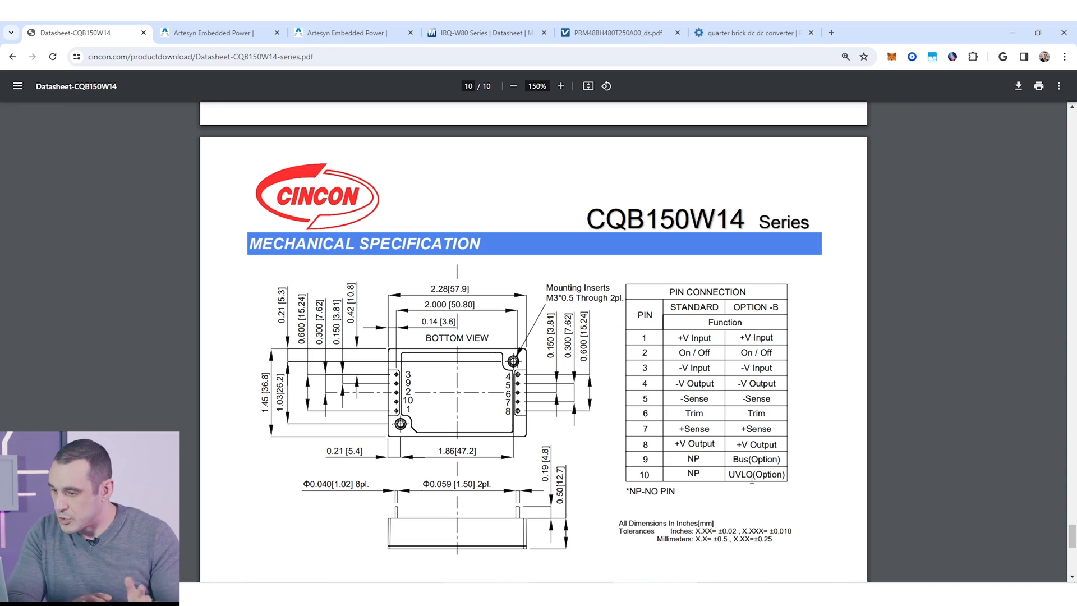
click(485, 33)
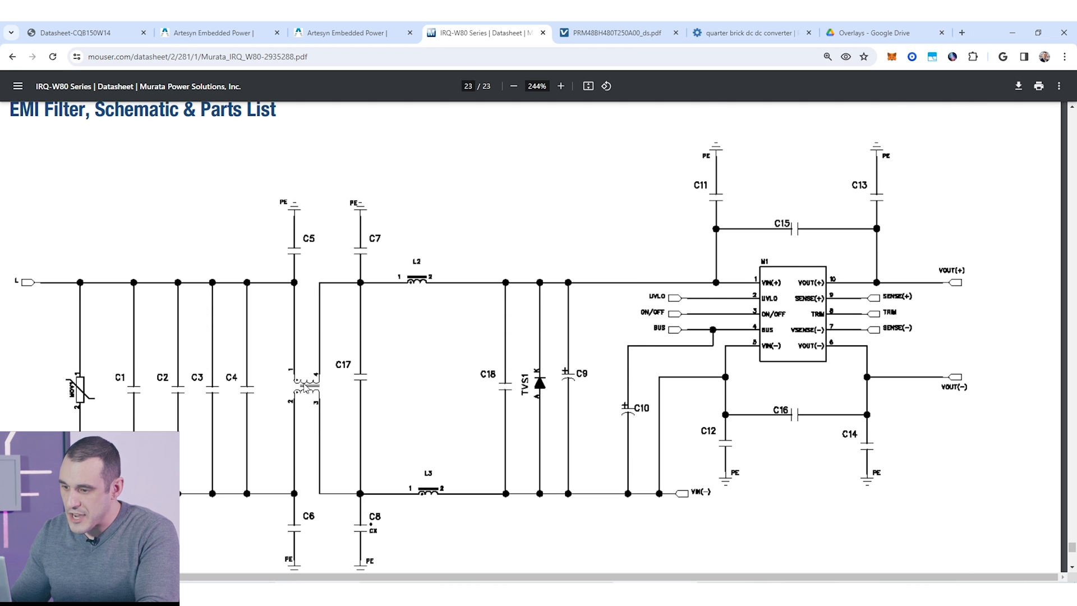
- Show the lower section of the IRQ-W80 EMI filter schematic with C6, C8 and ground connections
scroll(down, 3)
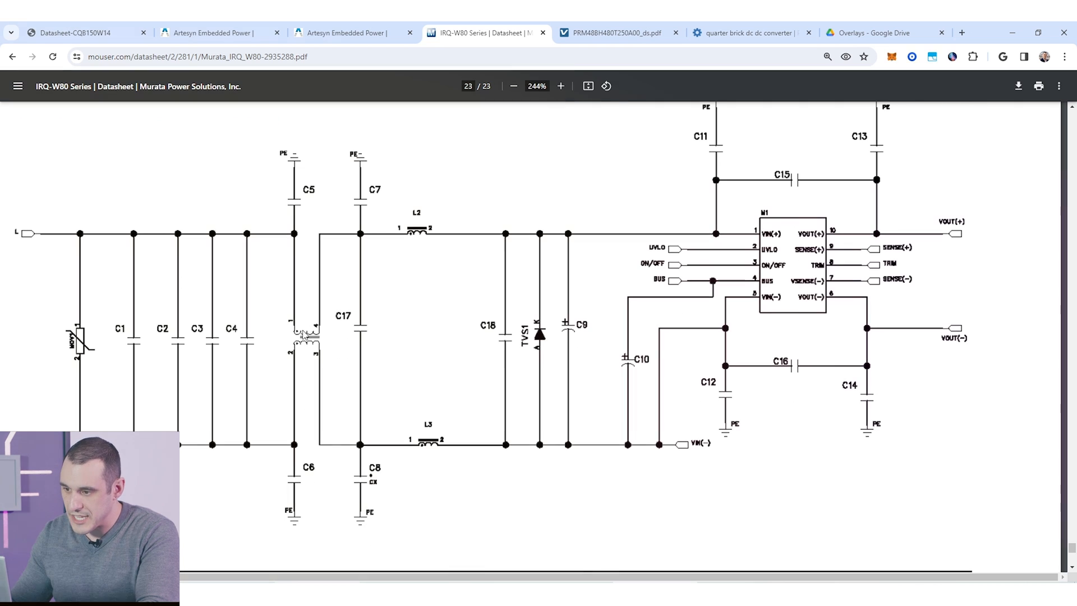